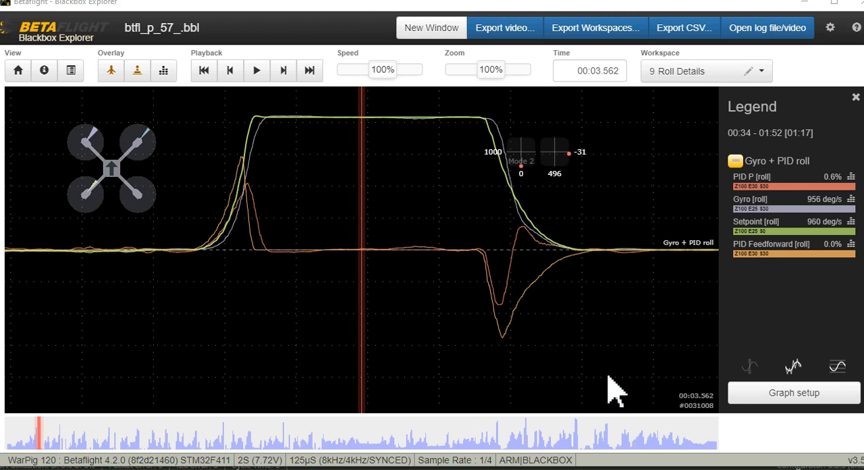
mouse_move(363, 302)
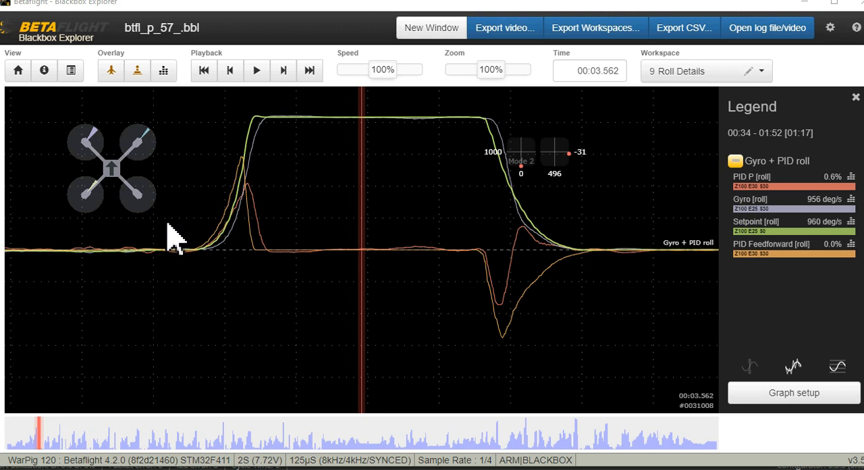
mouse_move(210, 270)
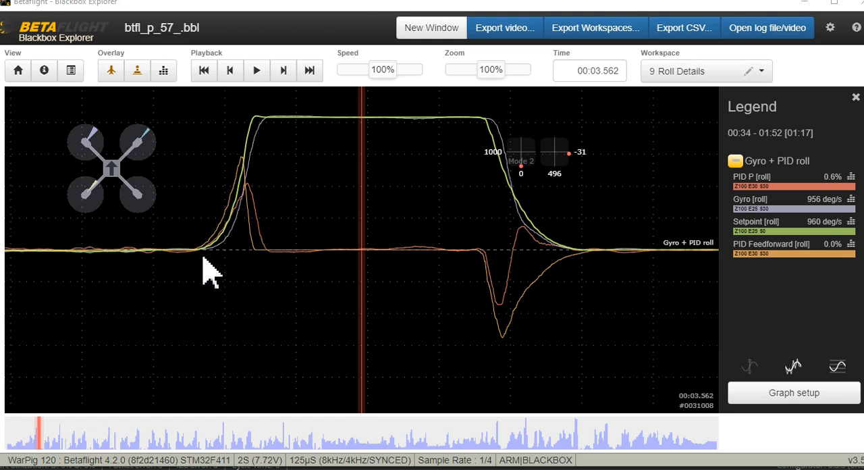
mouse_move(284, 186)
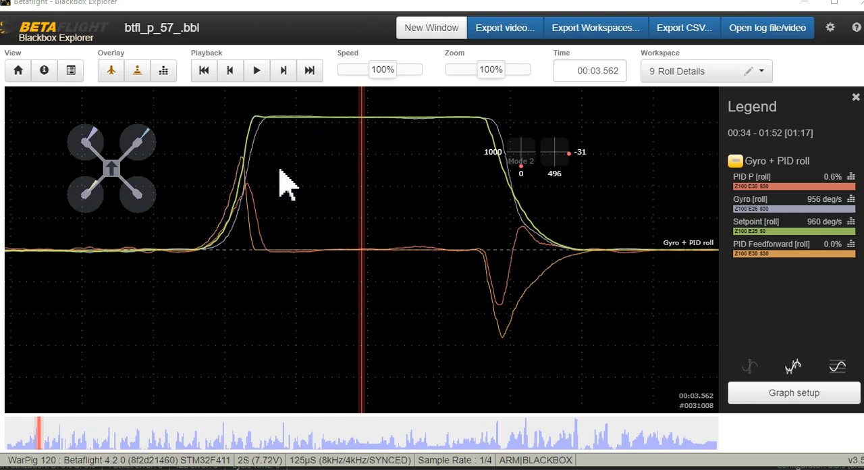
mouse_move(260, 214)
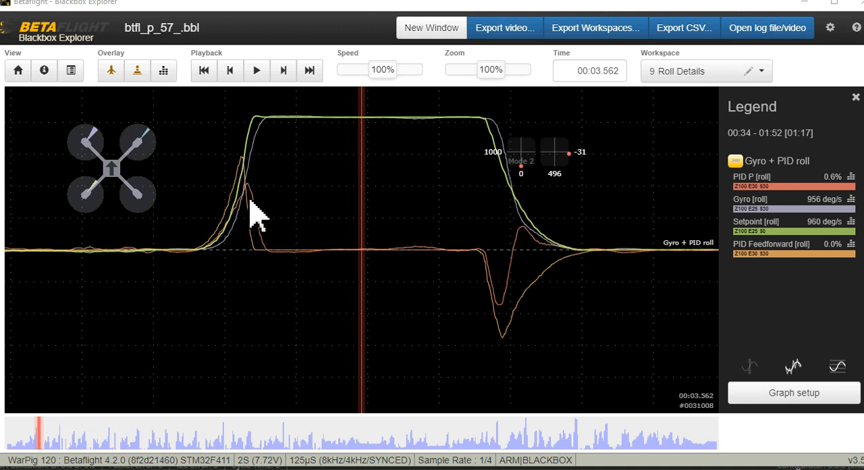
mouse_move(624, 254)
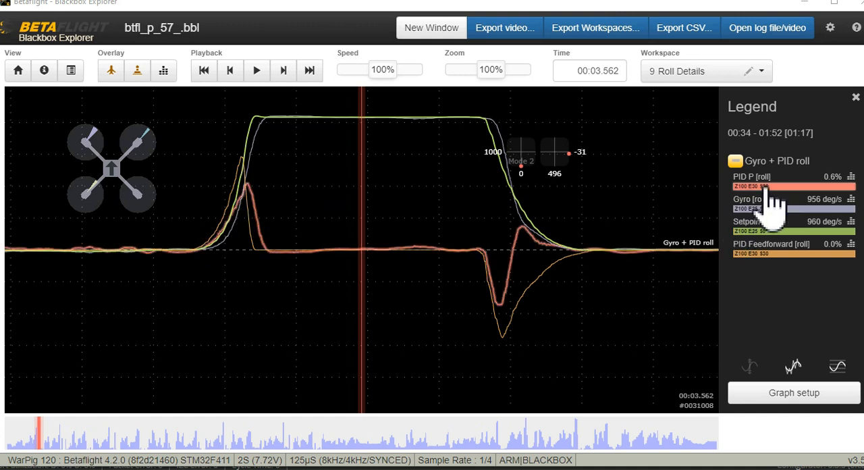
mouse_move(756, 210)
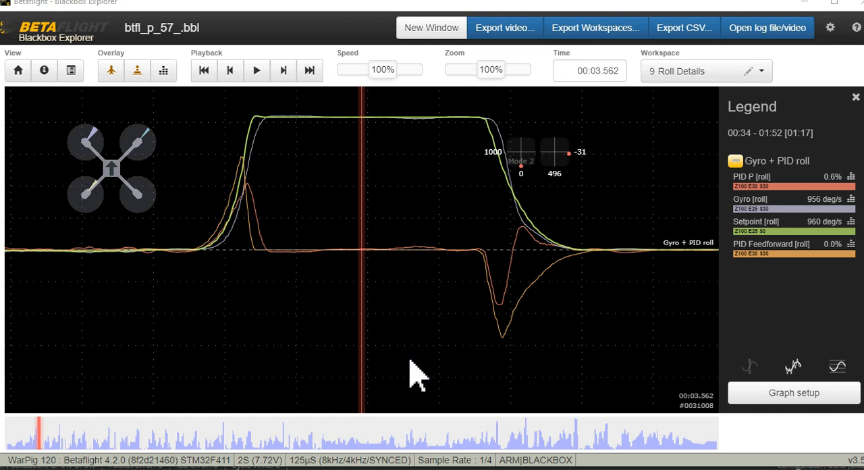
mouse_move(70, 111)
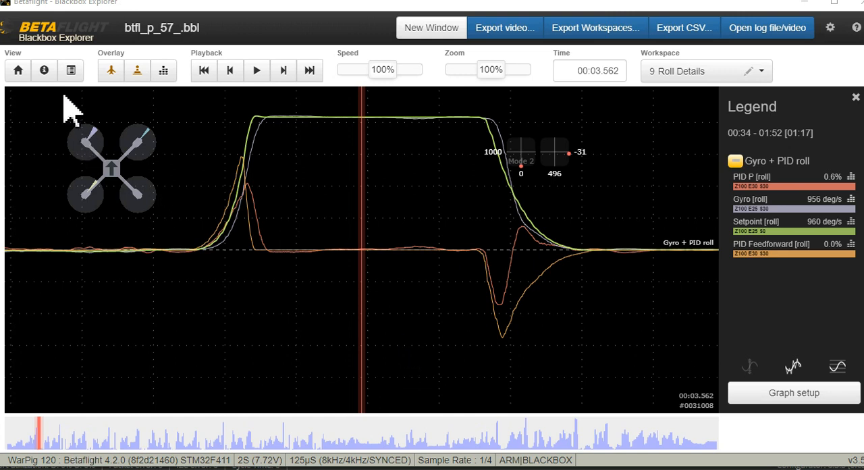
Step: Show the log header with PID settings: feedforward 225 roll and pitch, 125 yaw
click(44, 71)
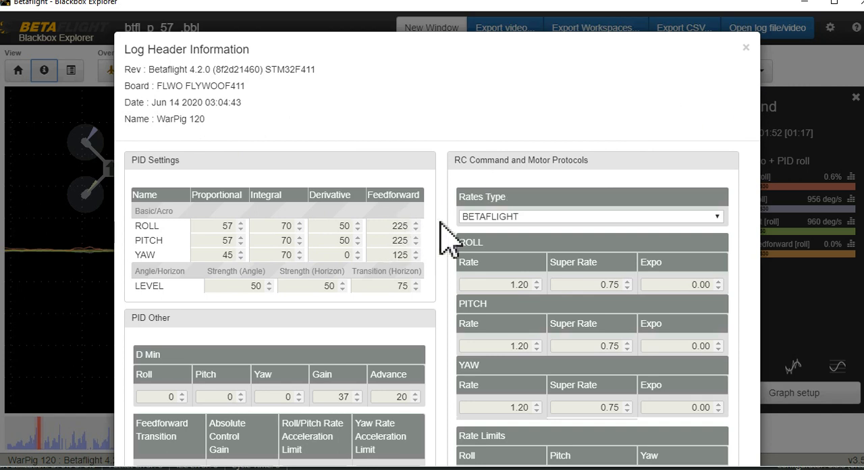
mouse_move(411, 255)
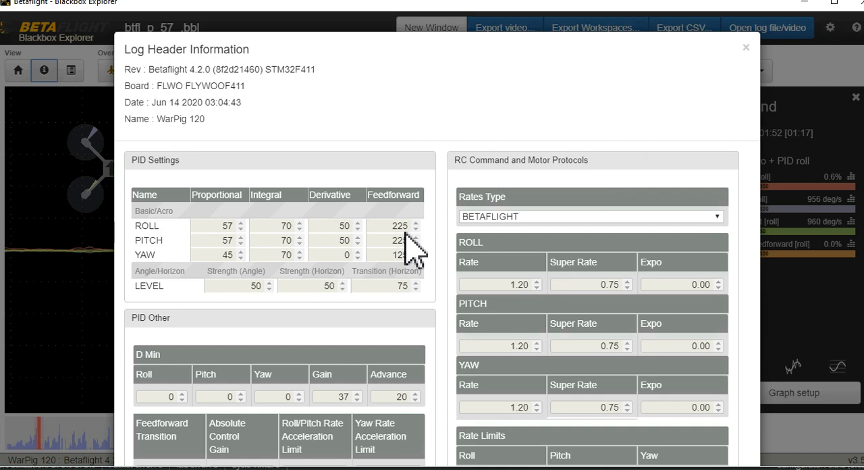
mouse_move(406, 254)
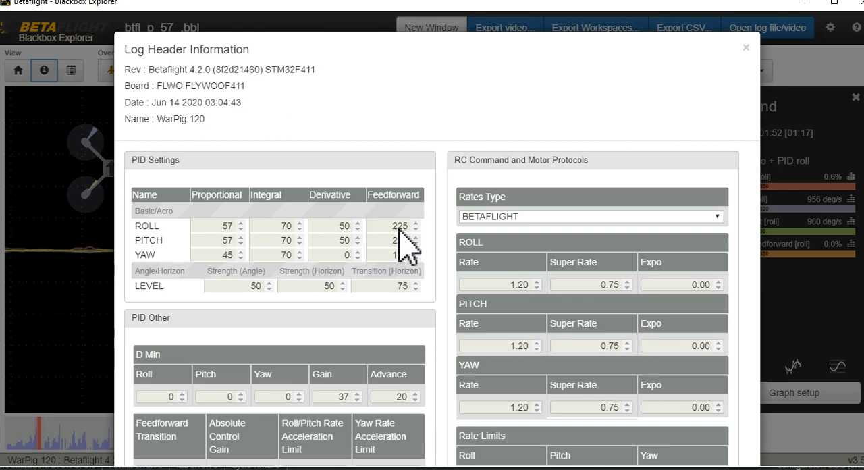
click(416, 238)
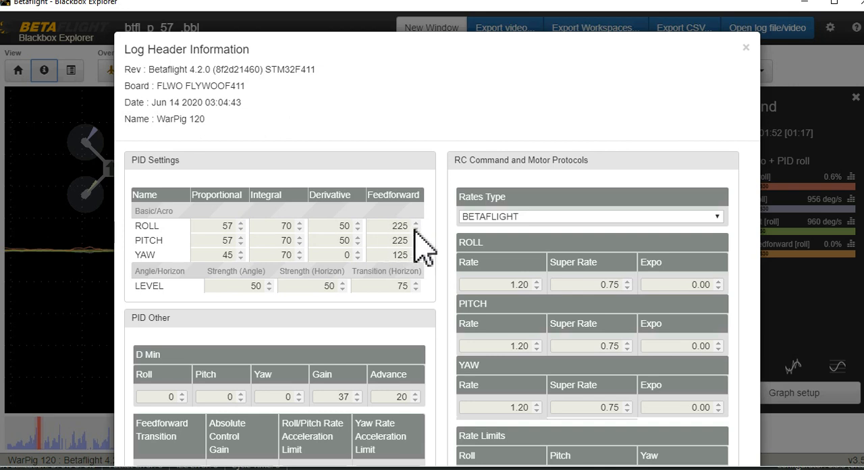
mouse_move(411, 236)
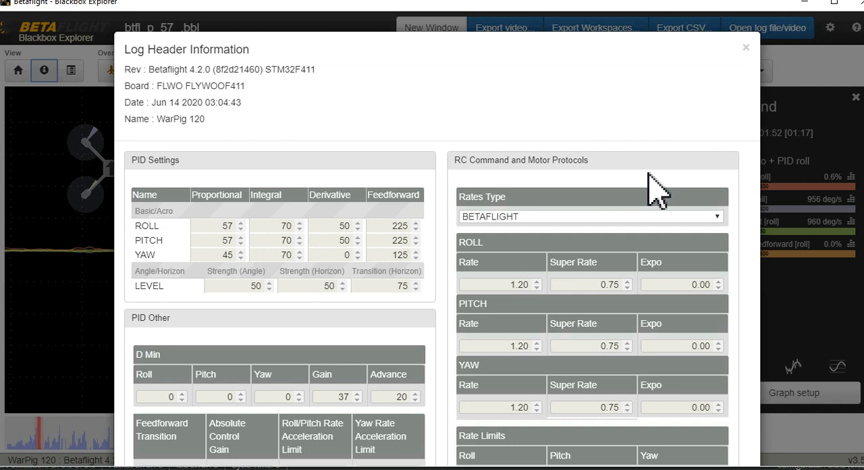
mouse_move(745, 48)
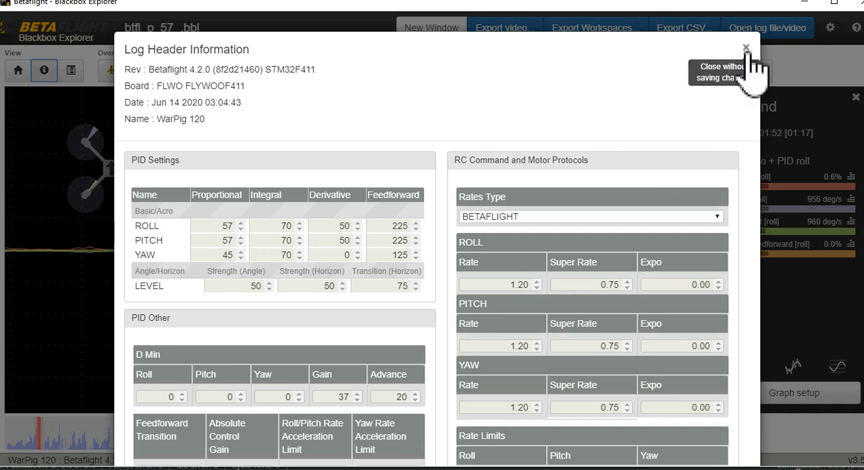
mouse_move(777, 122)
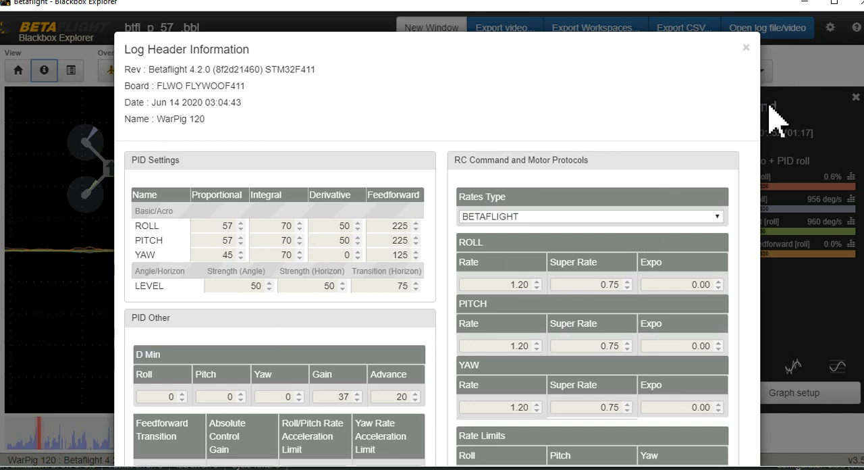
click(746, 46)
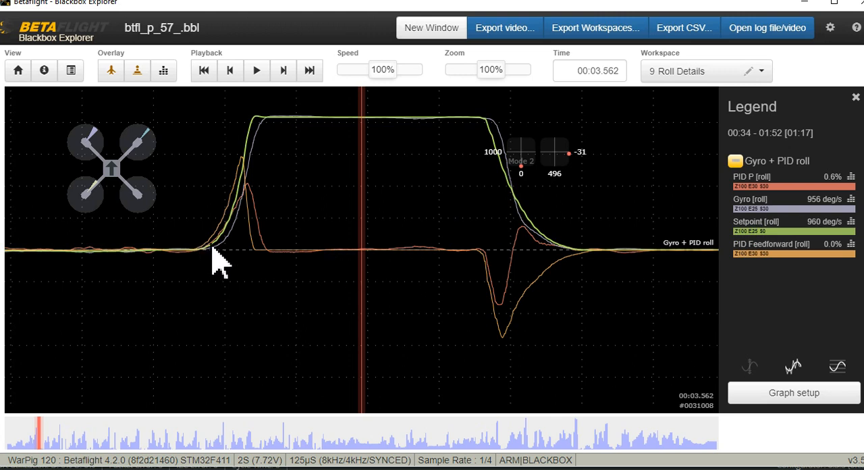
mouse_move(235, 240)
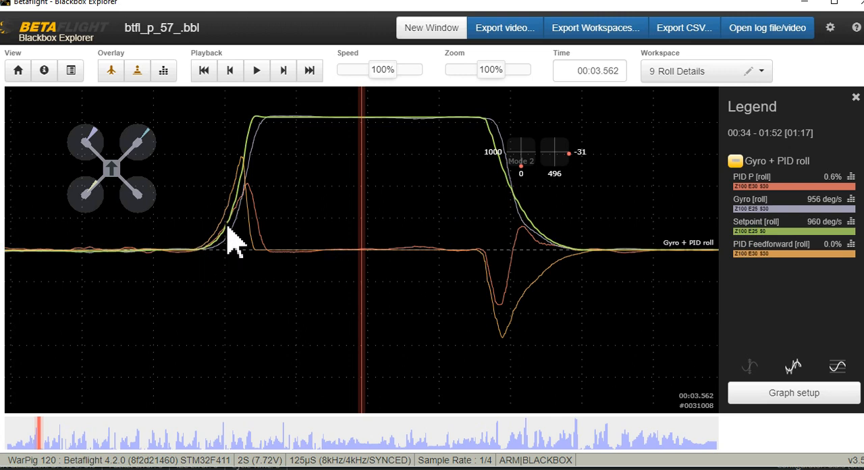
mouse_move(236, 256)
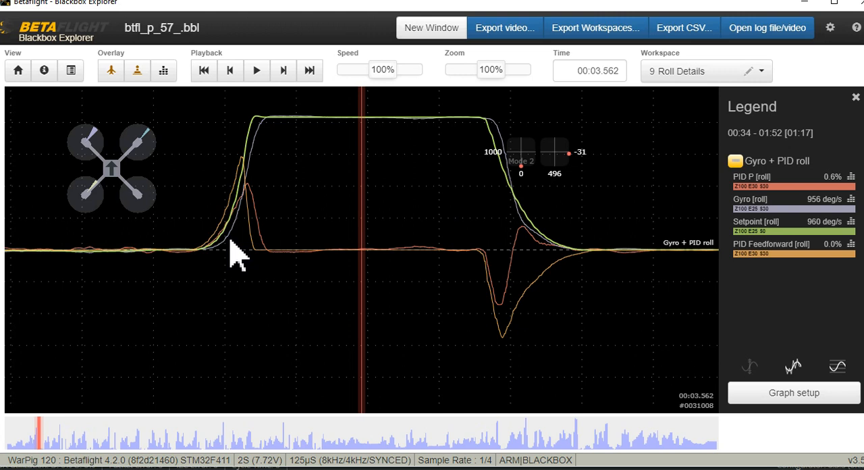
mouse_move(242, 246)
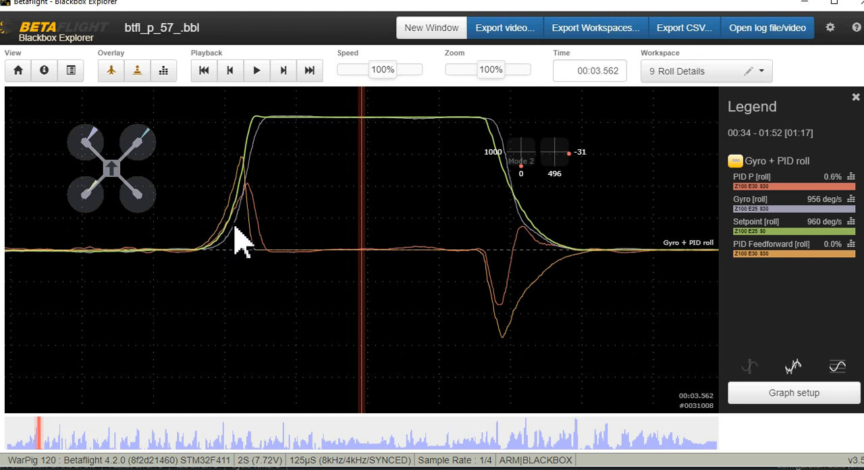
mouse_move(277, 129)
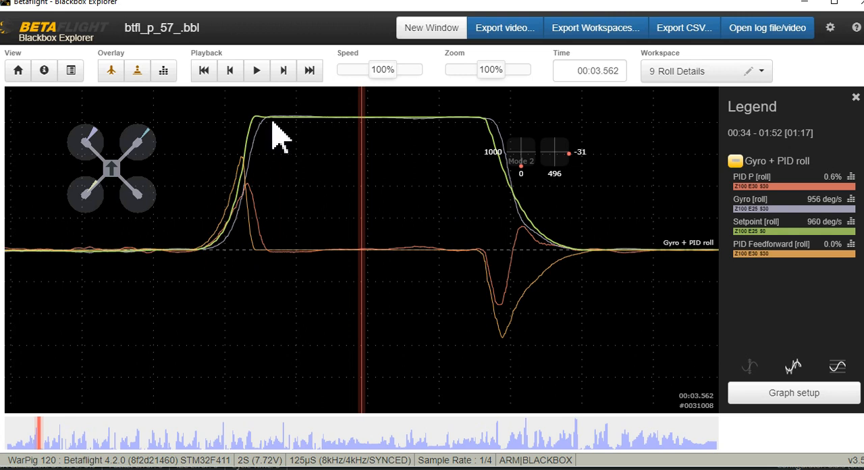
mouse_move(318, 135)
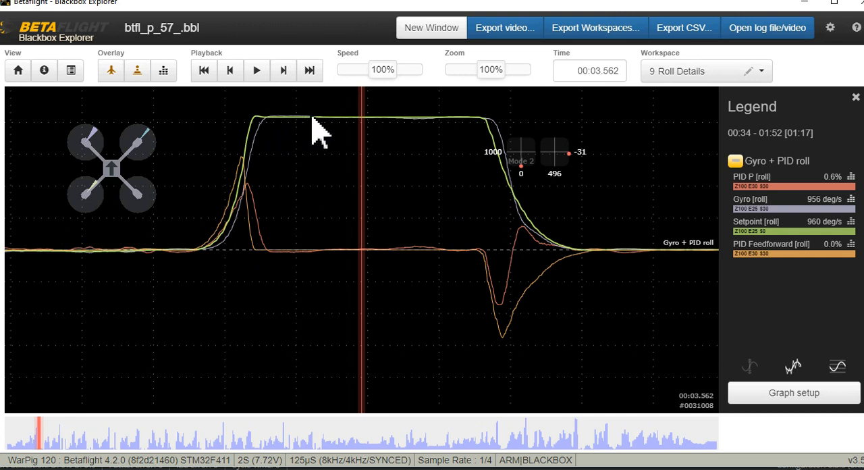
mouse_move(400, 138)
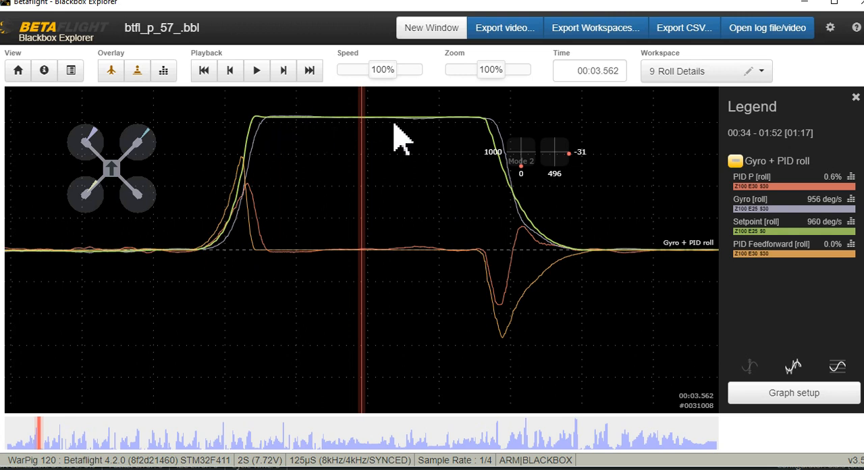
mouse_move(516, 205)
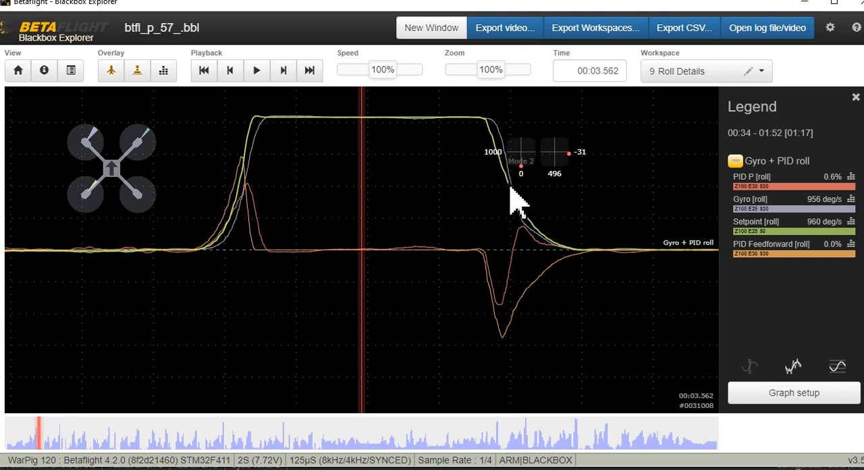
mouse_move(516, 182)
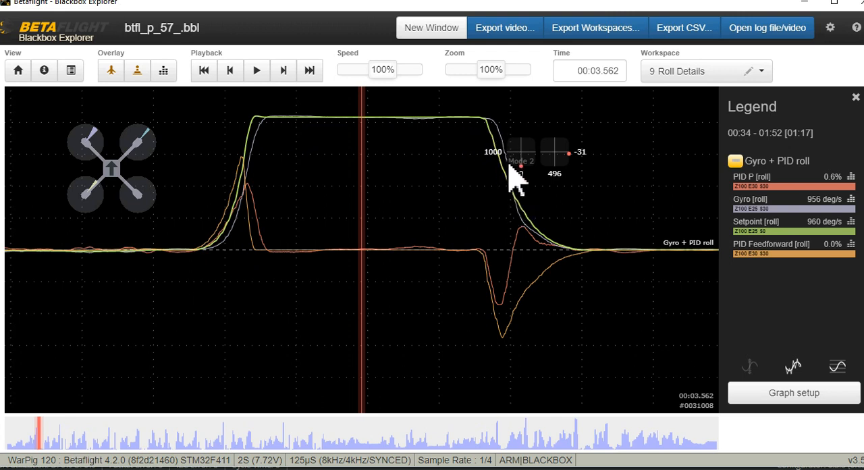
mouse_move(709, 257)
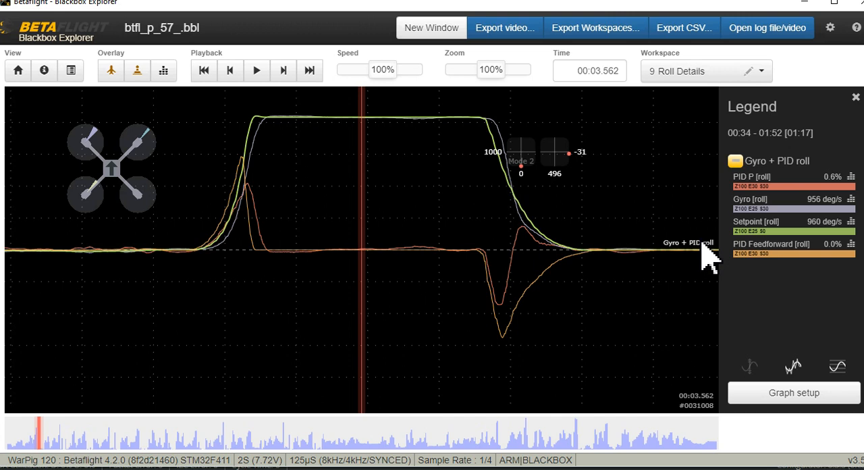
mouse_move(661, 260)
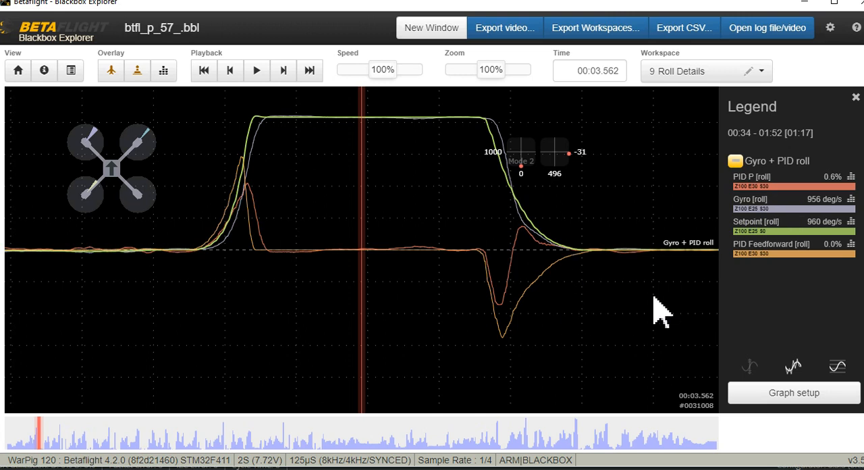
mouse_move(567, 365)
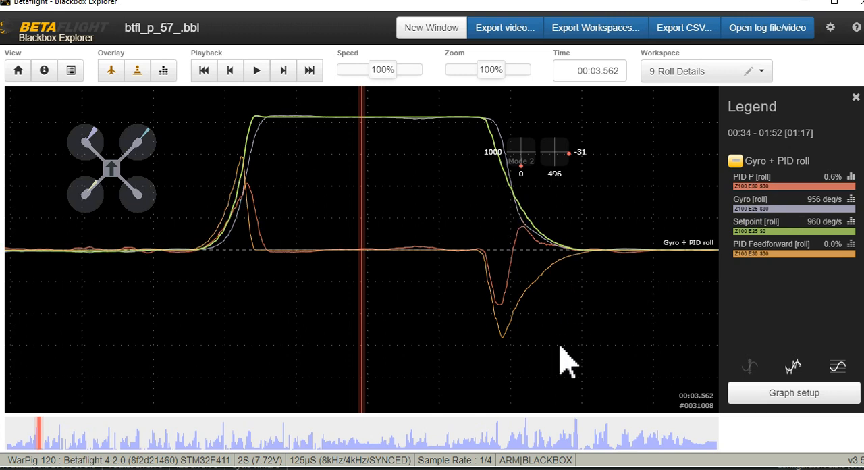
mouse_move(330, 358)
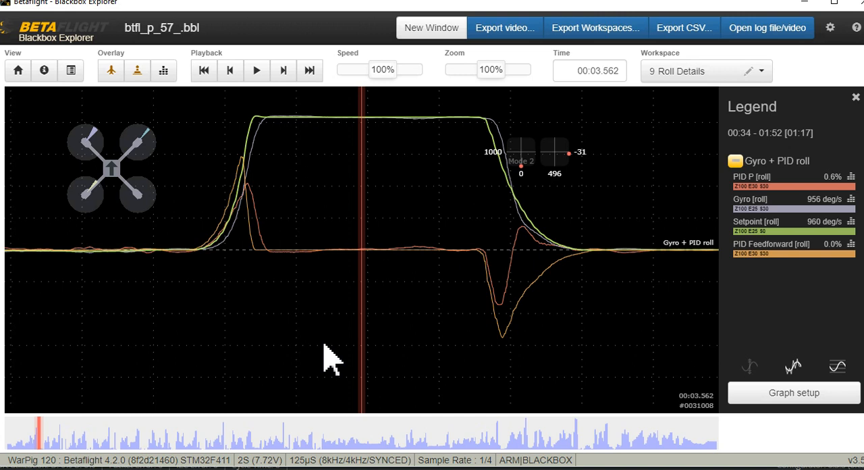
mouse_move(262, 235)
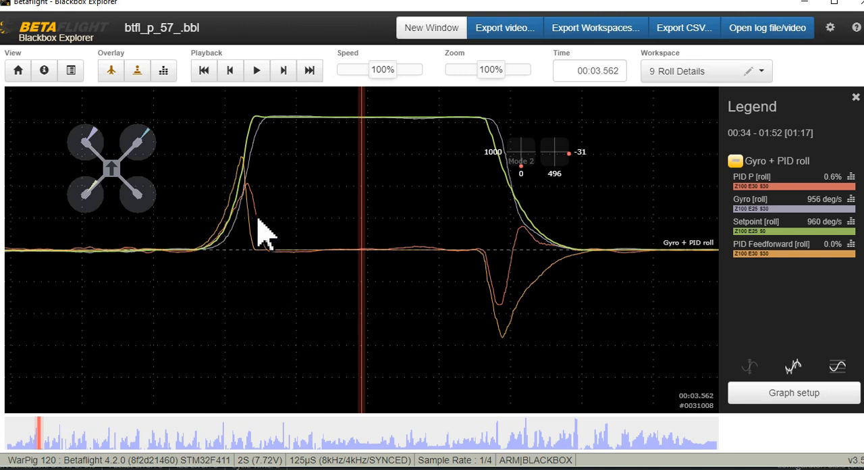
mouse_move(365, 354)
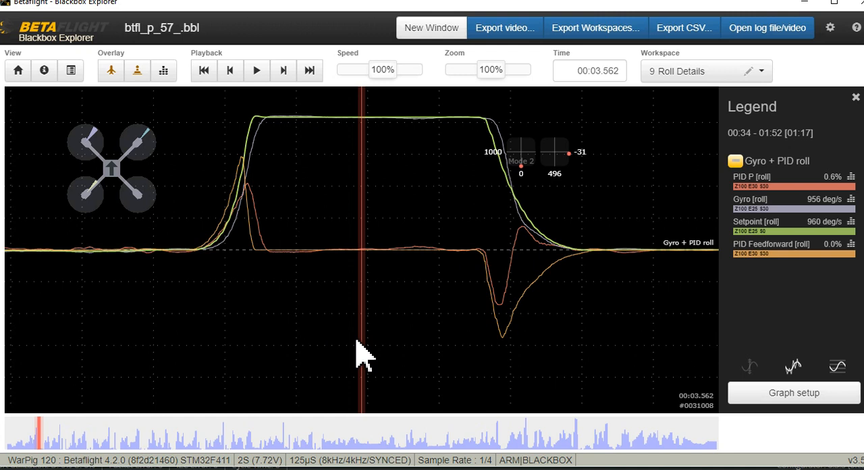
mouse_move(448, 349)
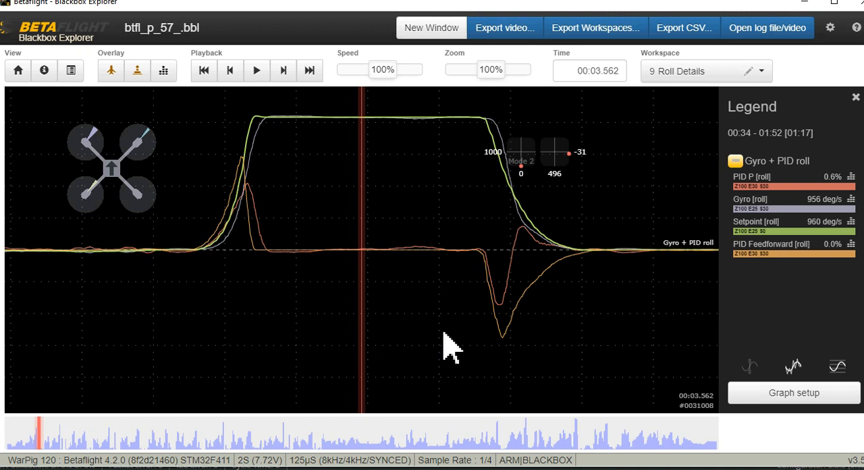
mouse_move(451, 371)
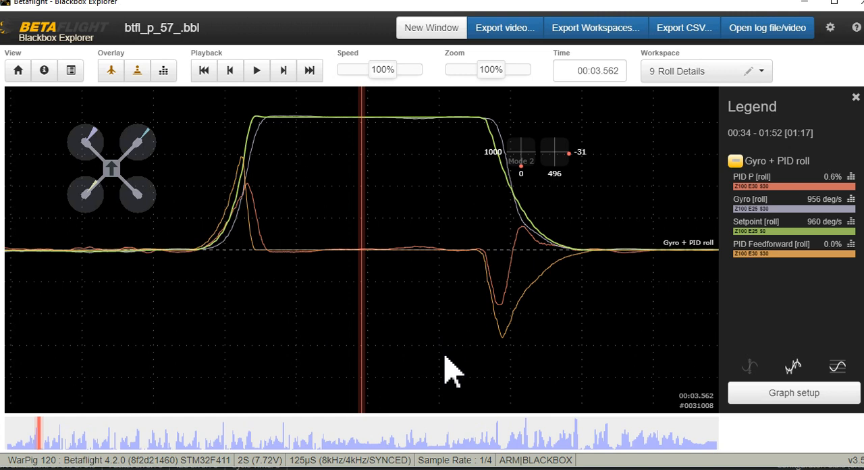
mouse_move(273, 243)
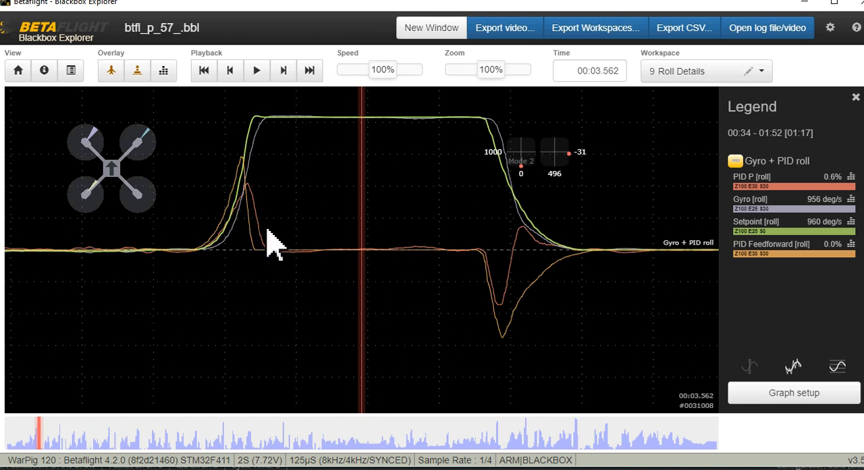
mouse_move(703, 219)
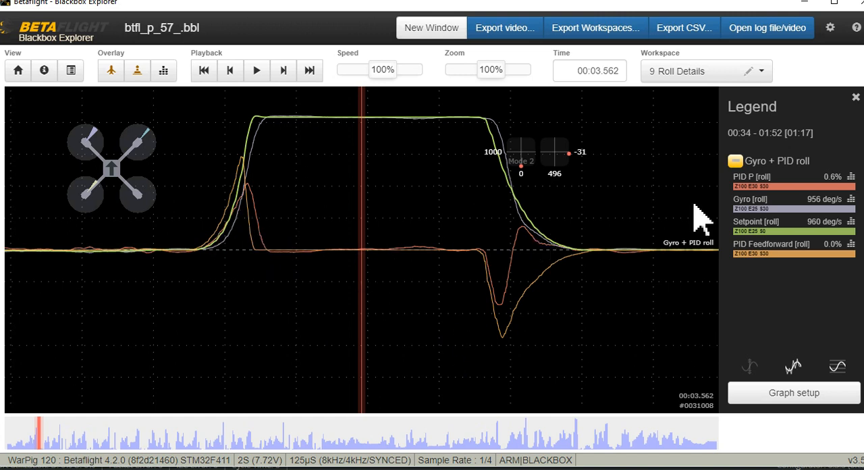
mouse_move(243, 232)
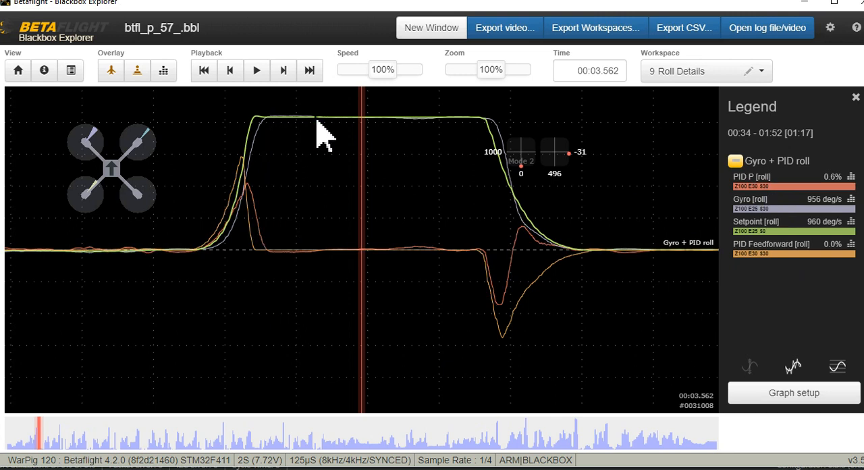
mouse_move(621, 298)
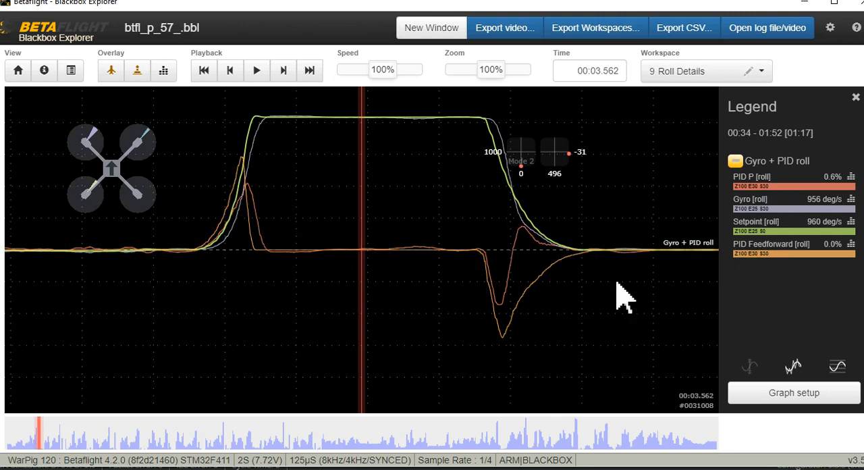
mouse_move(276, 277)
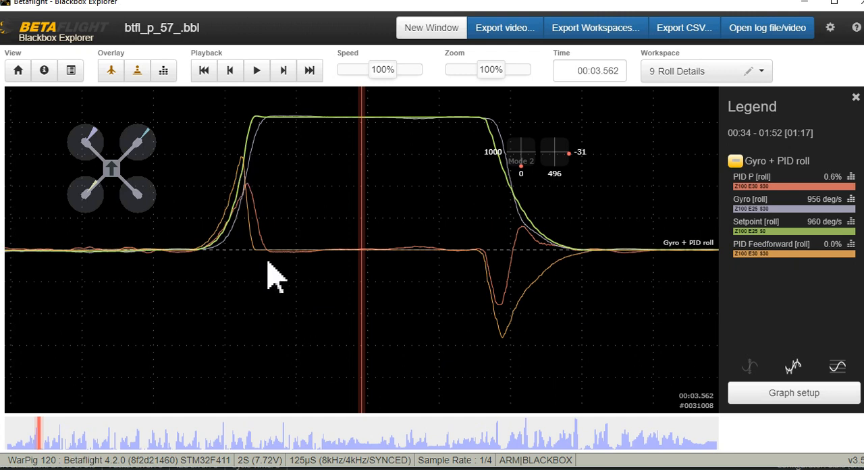
mouse_move(402, 297)
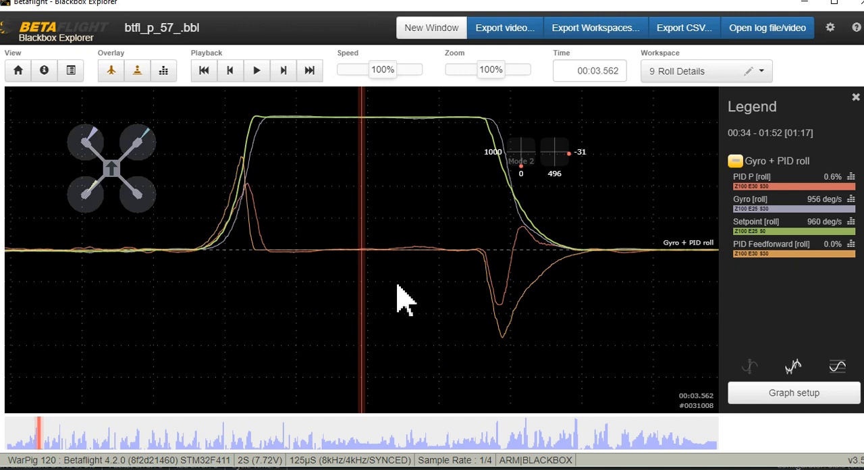
mouse_move(384, 358)
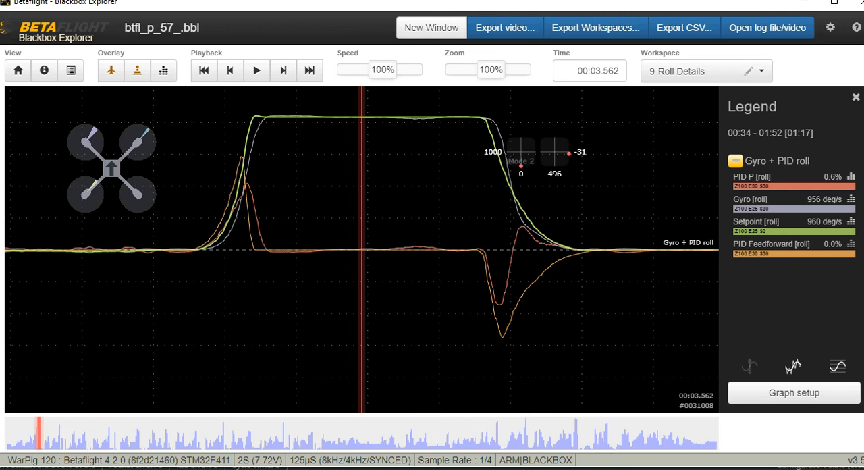
mouse_move(392, 434)
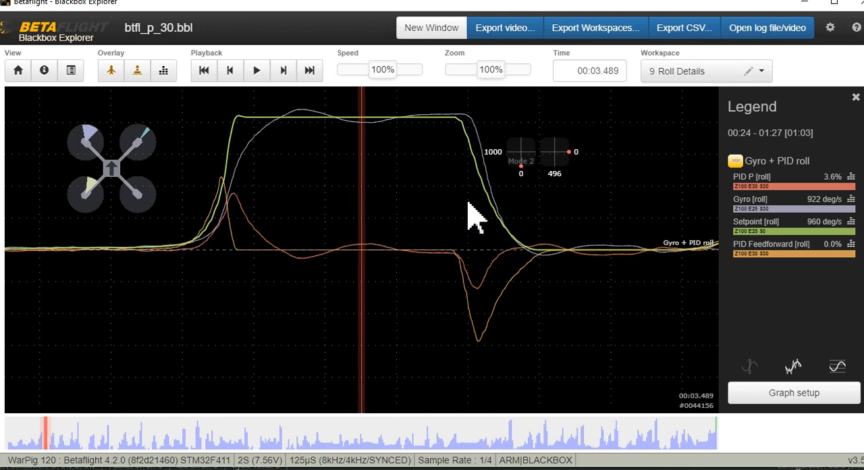
mouse_move(178, 233)
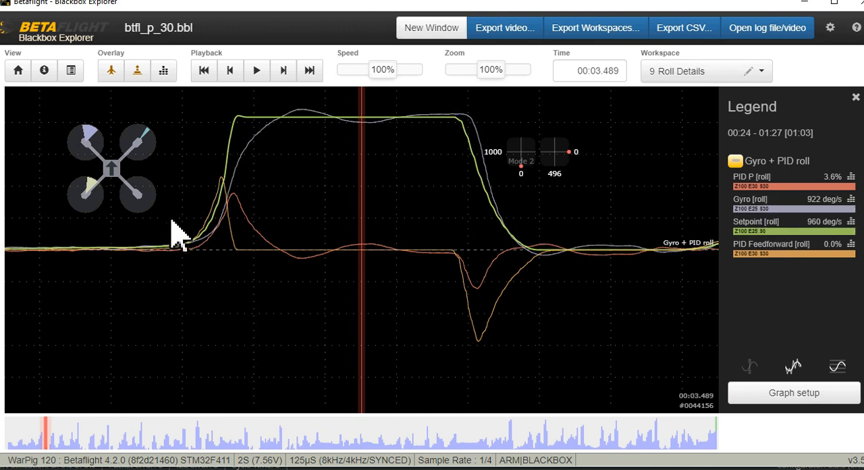
mouse_move(237, 223)
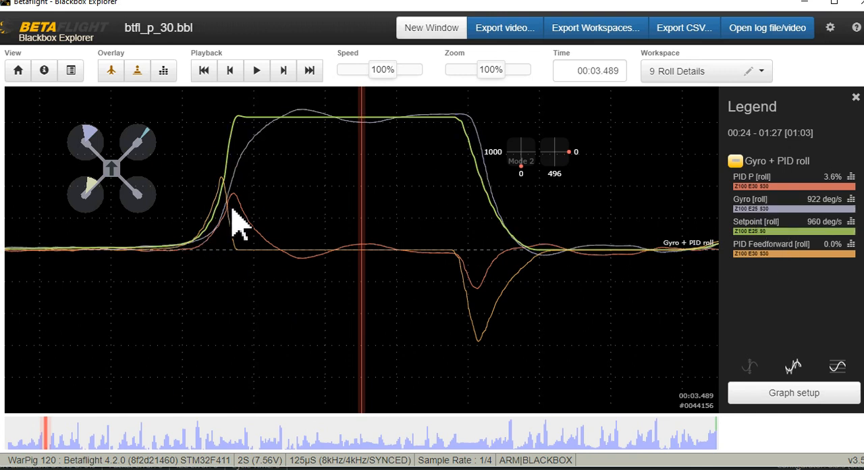
mouse_move(250, 223)
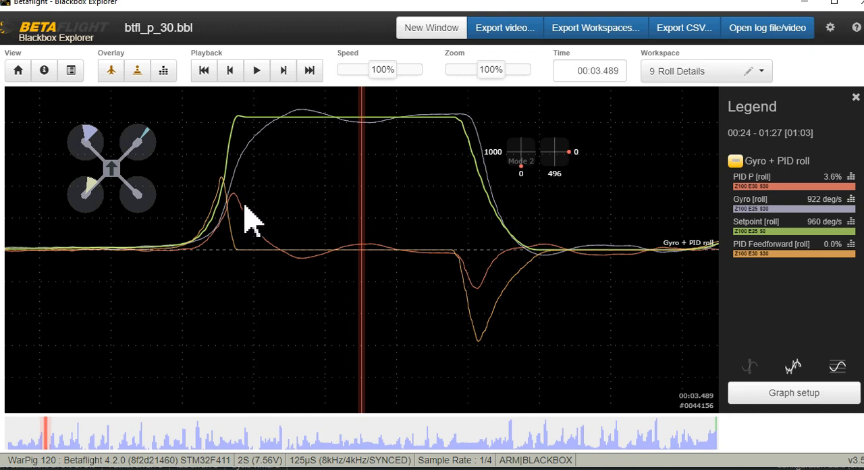
mouse_move(254, 165)
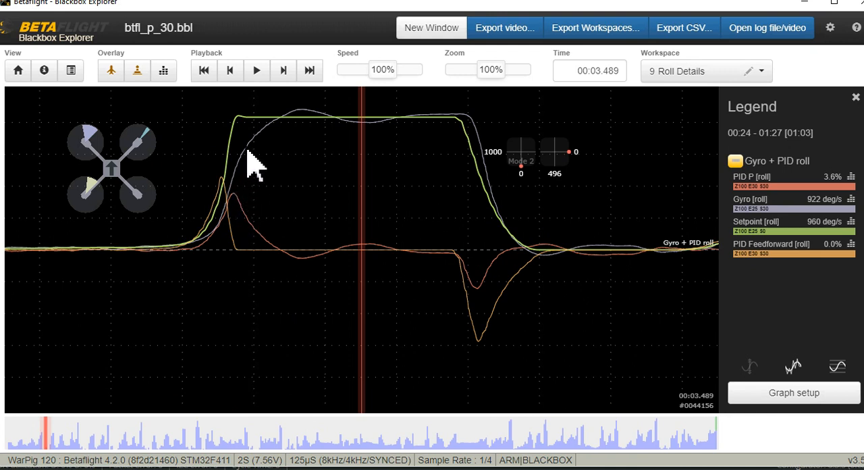
mouse_move(283, 128)
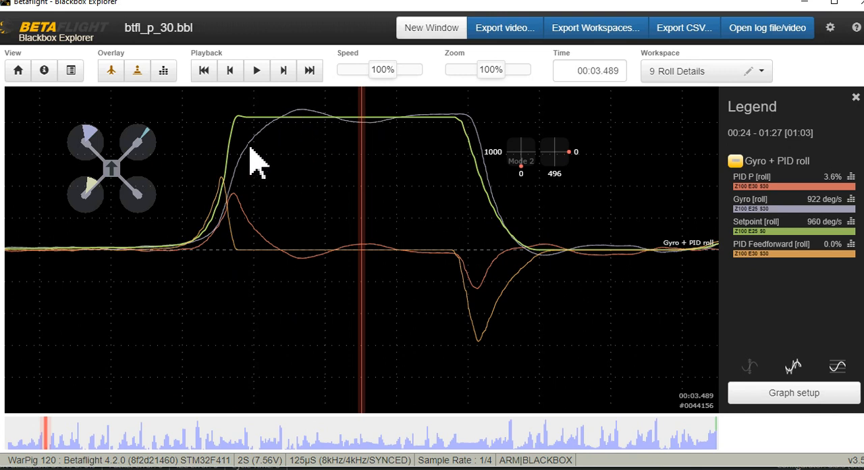
mouse_move(317, 125)
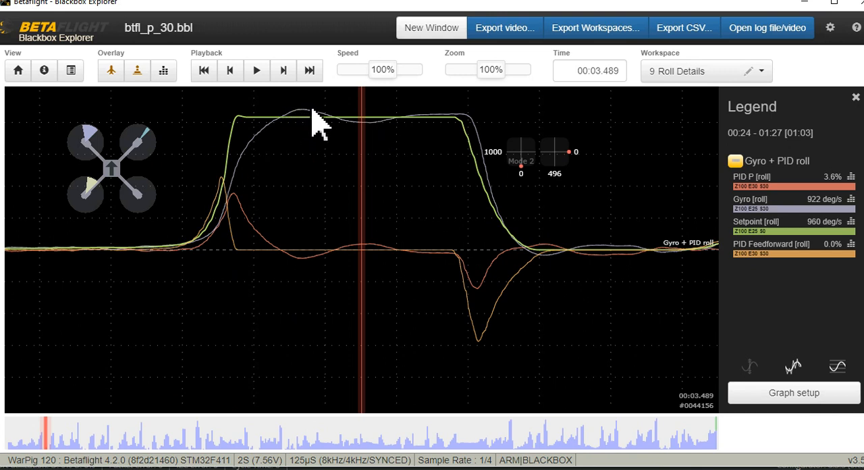
mouse_move(254, 149)
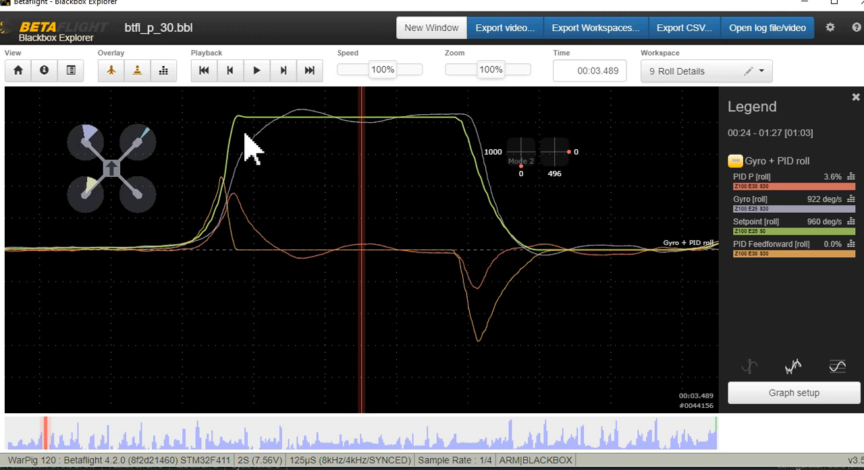
mouse_move(395, 183)
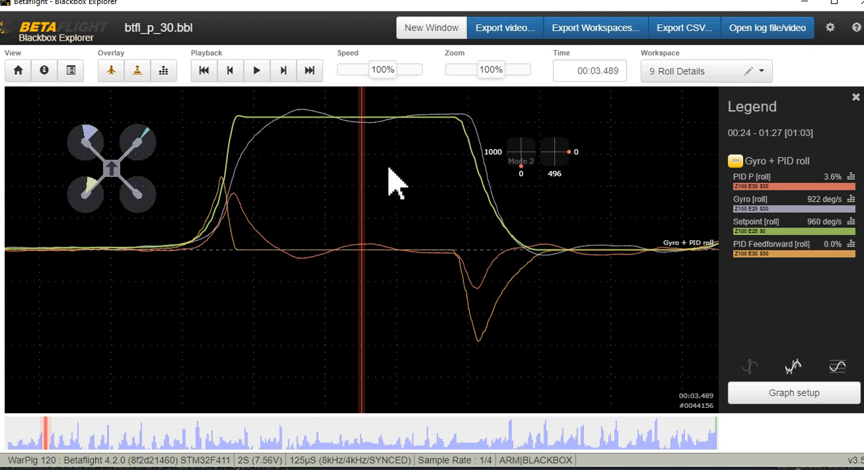
mouse_move(273, 142)
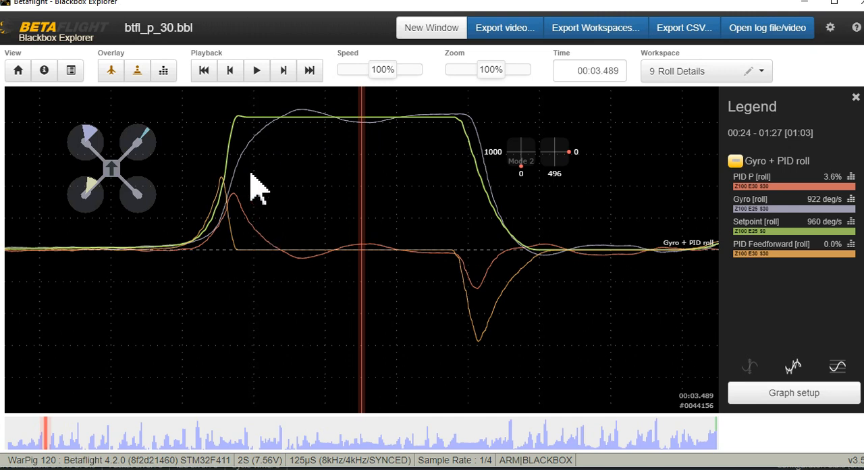
mouse_move(265, 148)
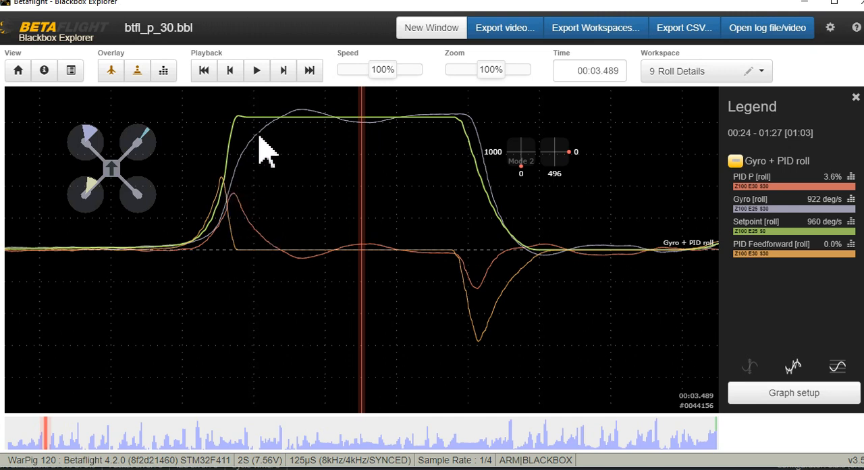
mouse_move(287, 125)
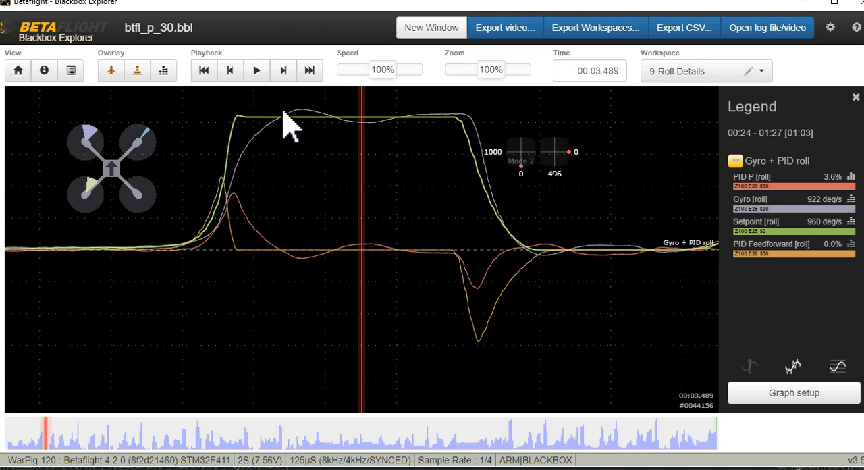
mouse_move(611, 232)
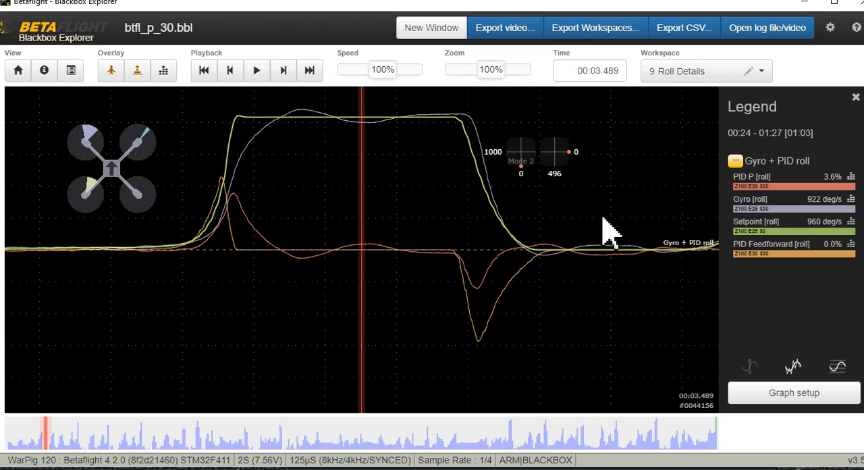
mouse_move(586, 277)
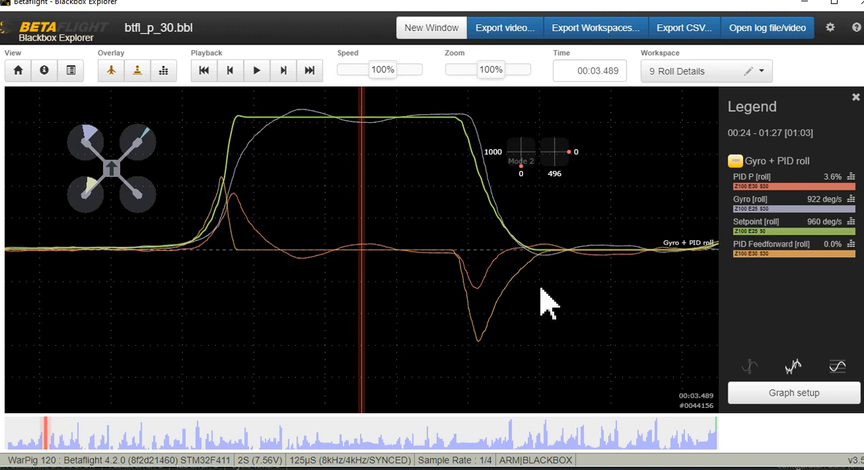
mouse_move(530, 259)
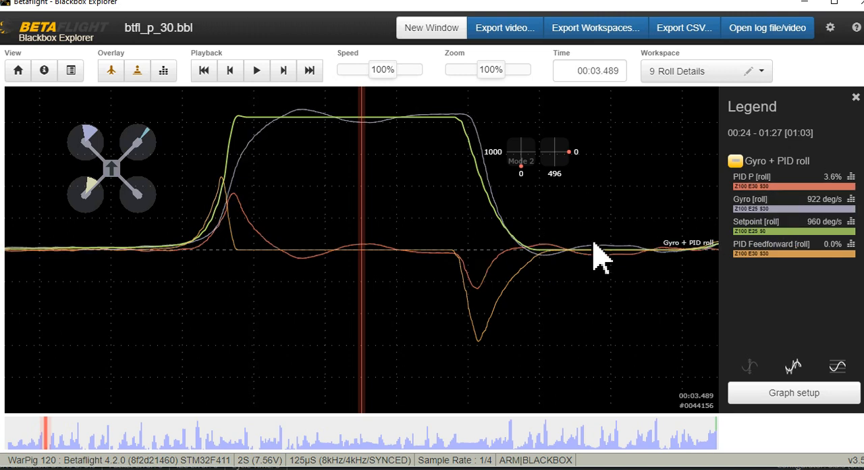
mouse_move(583, 313)
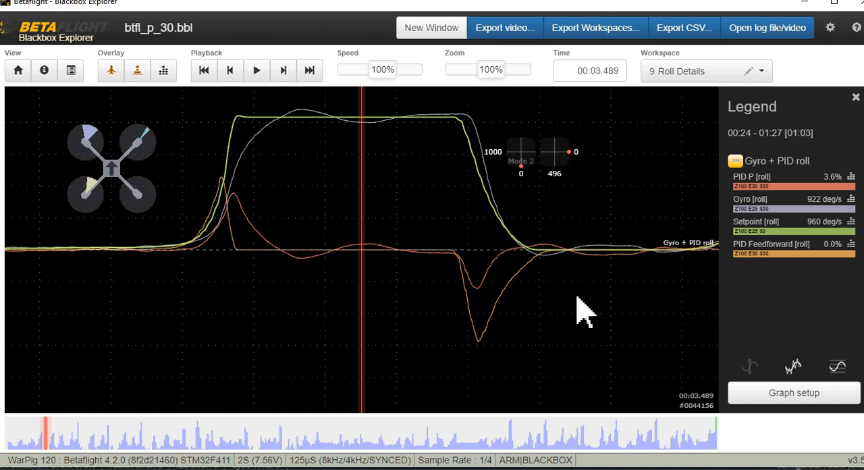
mouse_move(564, 209)
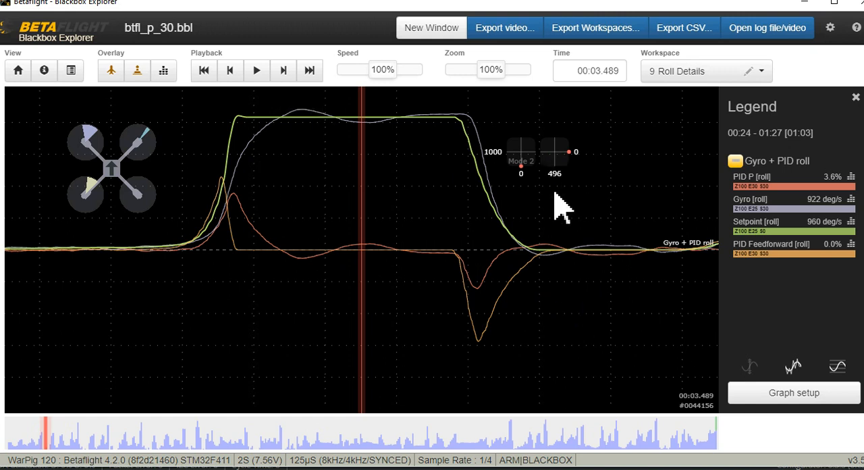
mouse_move(601, 322)
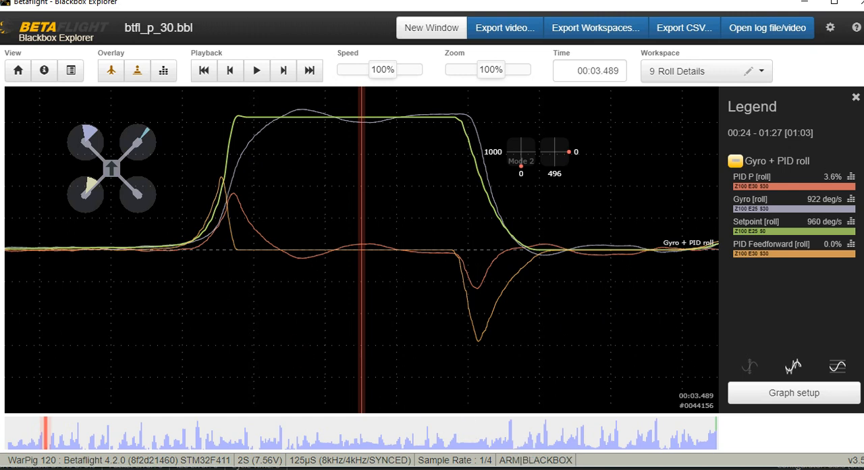
mouse_move(543, 341)
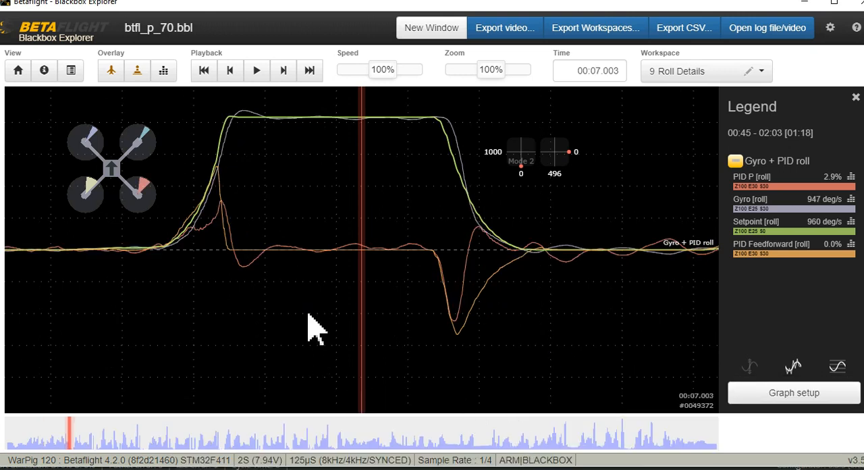
mouse_move(429, 216)
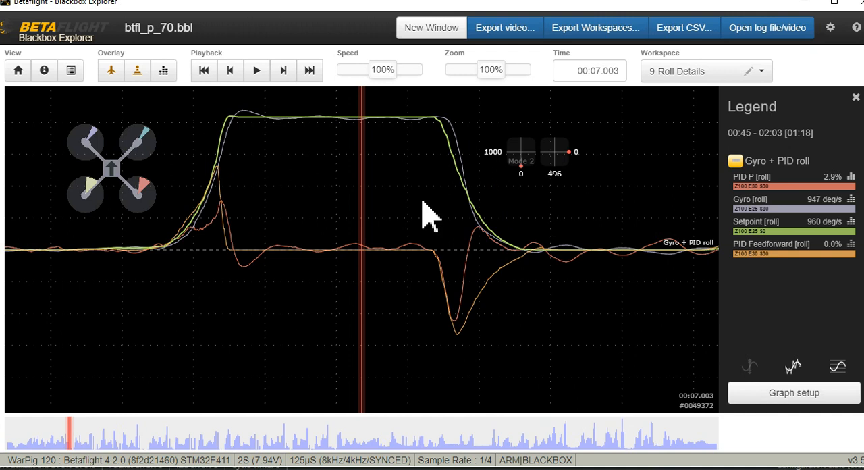
mouse_move(164, 70)
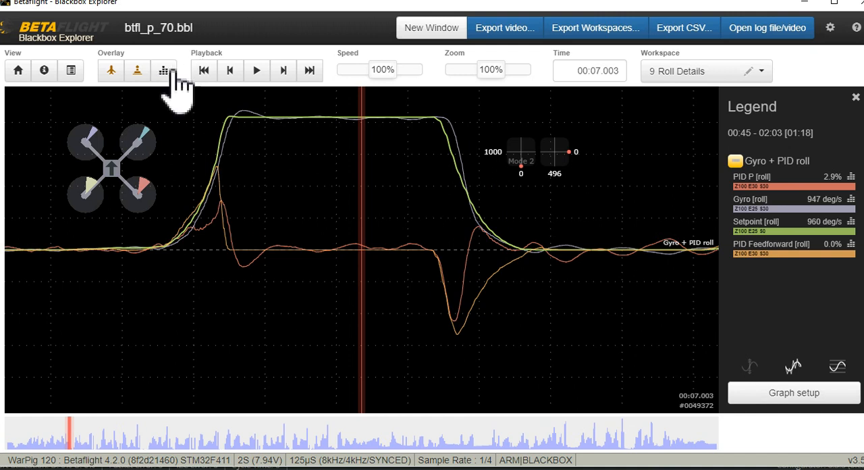
mouse_move(300, 209)
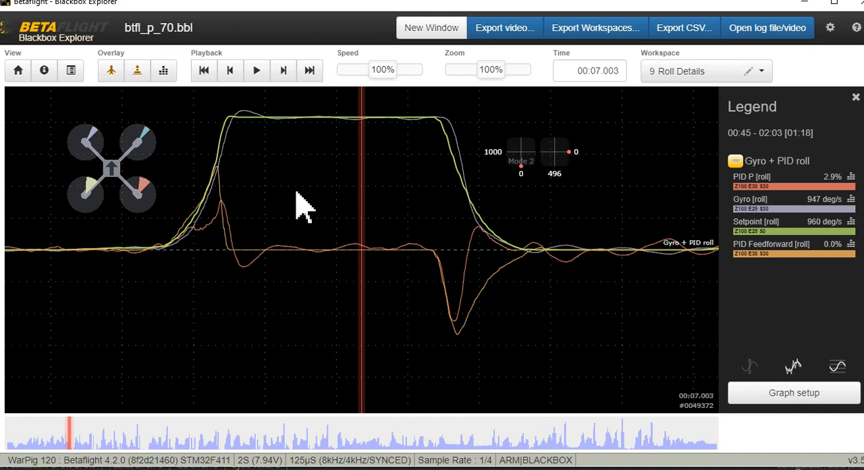
mouse_move(196, 260)
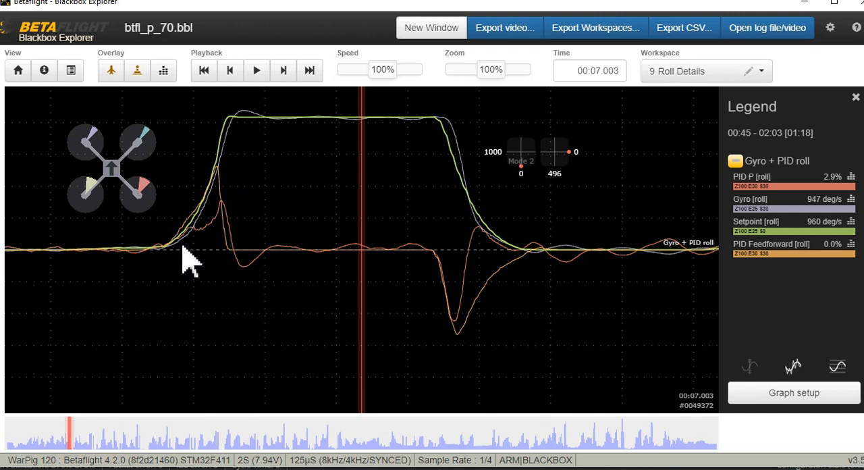
mouse_move(232, 162)
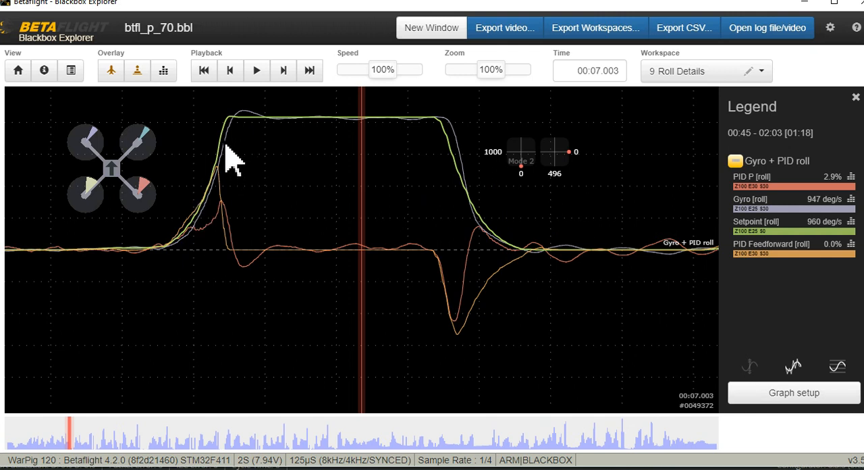
mouse_move(264, 121)
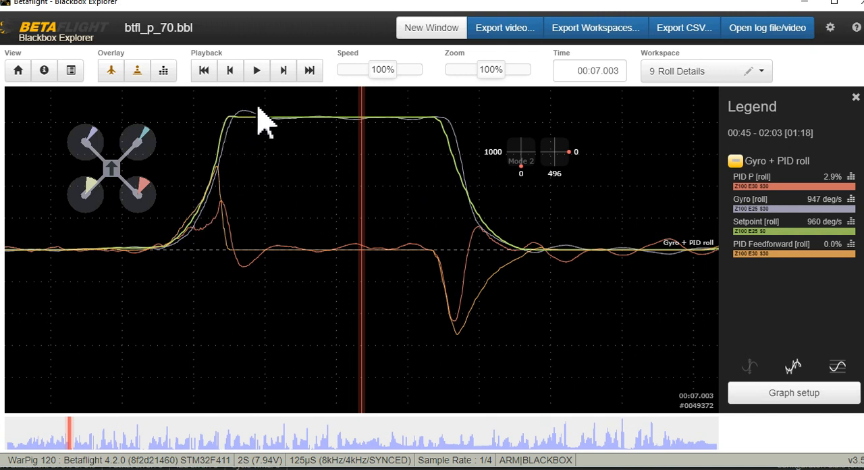
mouse_move(276, 135)
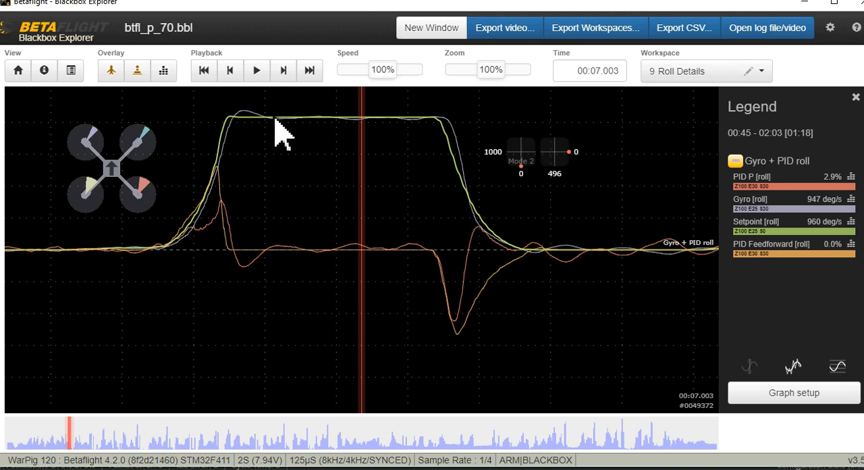
mouse_move(416, 135)
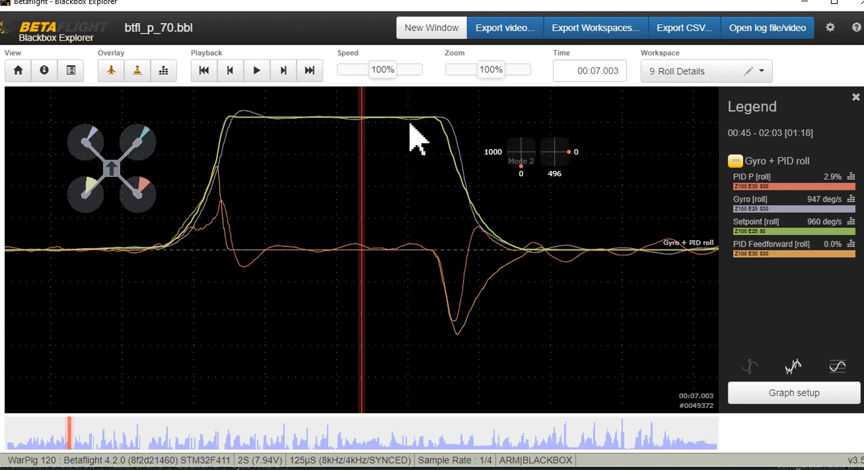
mouse_move(362, 183)
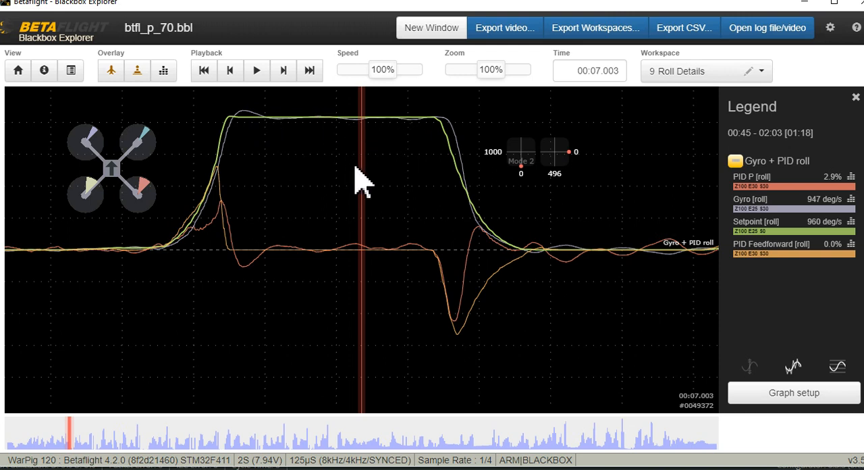
mouse_move(362, 169)
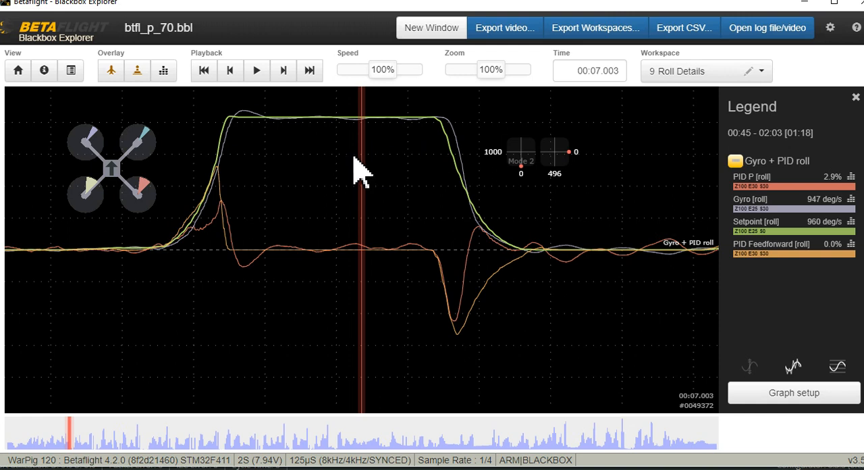
mouse_move(291, 131)
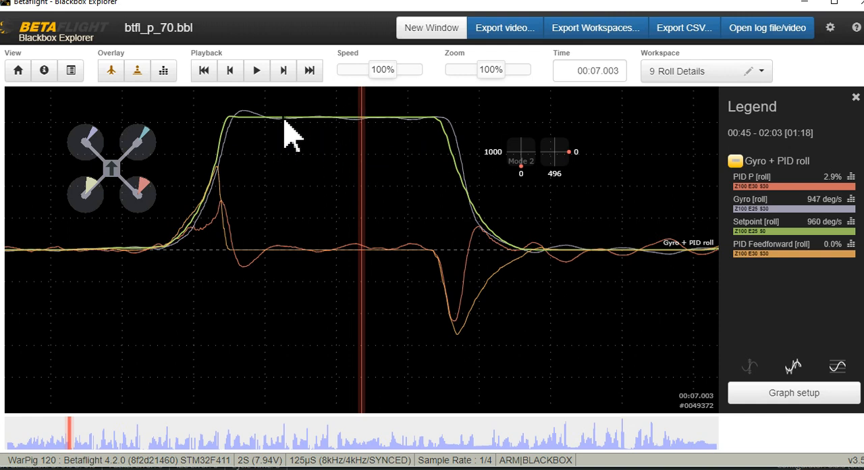
mouse_move(379, 146)
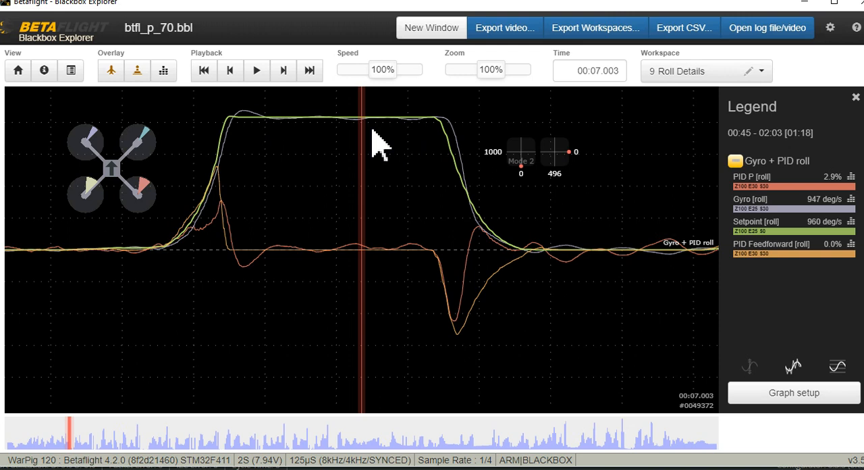
mouse_move(398, 142)
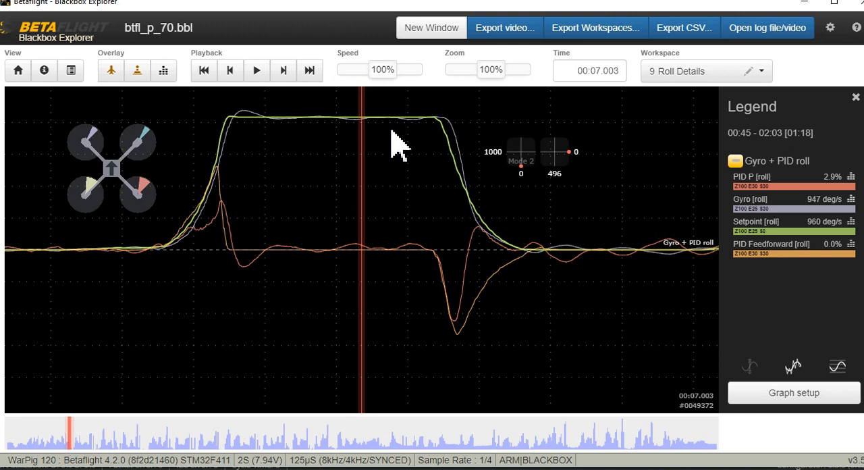
mouse_move(284, 135)
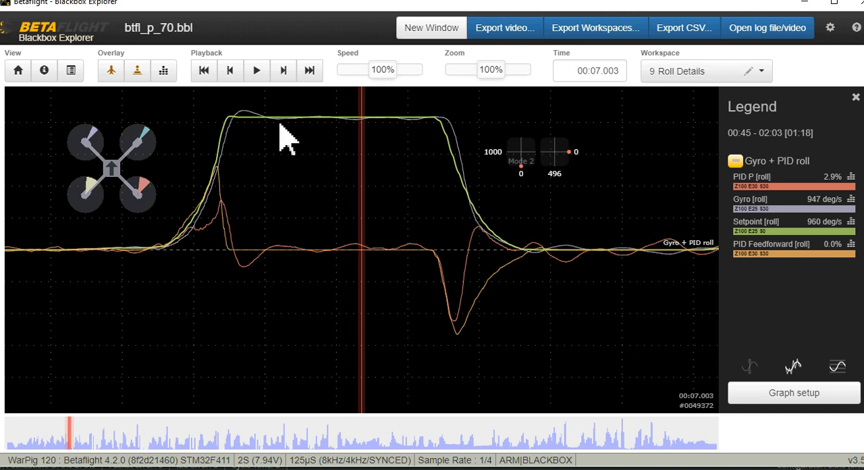
mouse_move(243, 128)
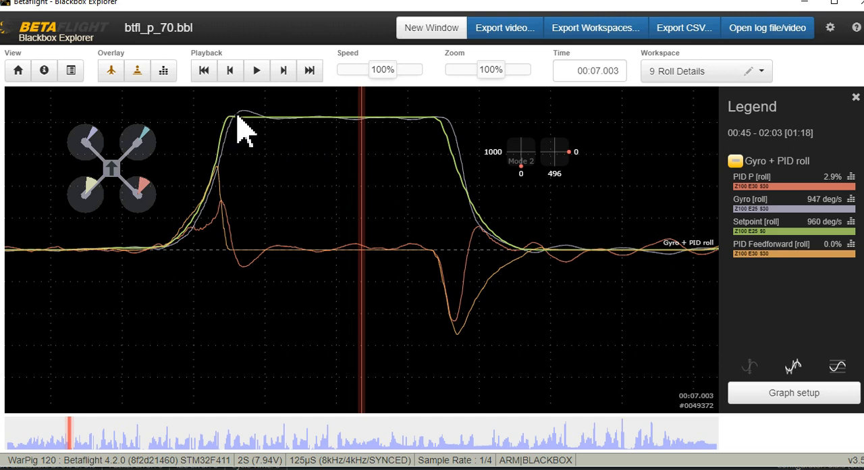
mouse_move(348, 173)
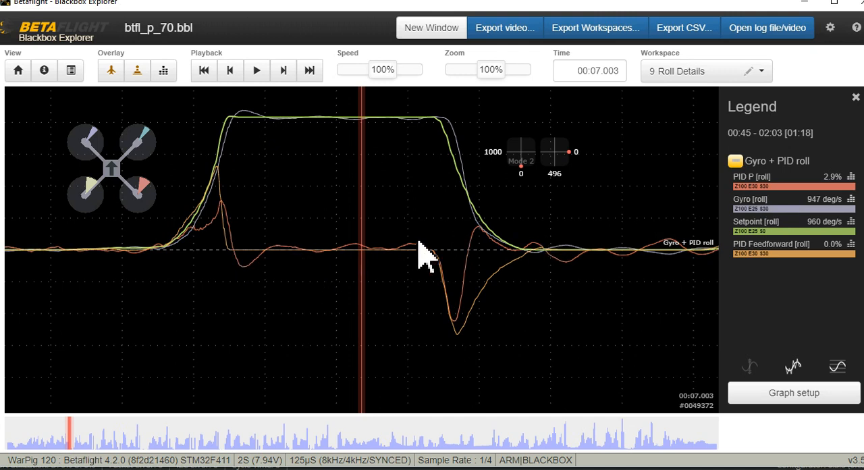
mouse_move(438, 138)
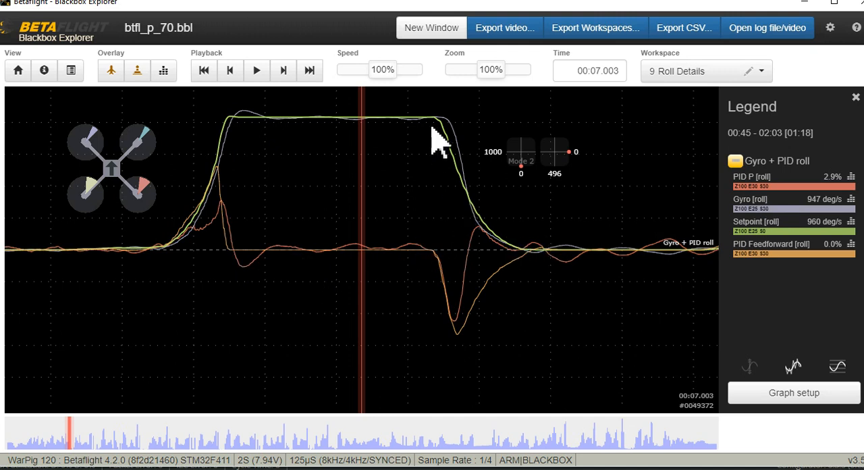
mouse_move(543, 270)
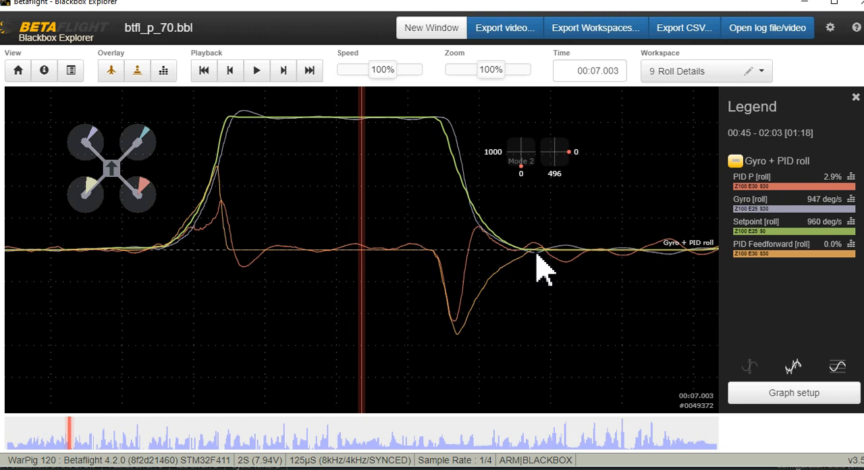
mouse_move(662, 270)
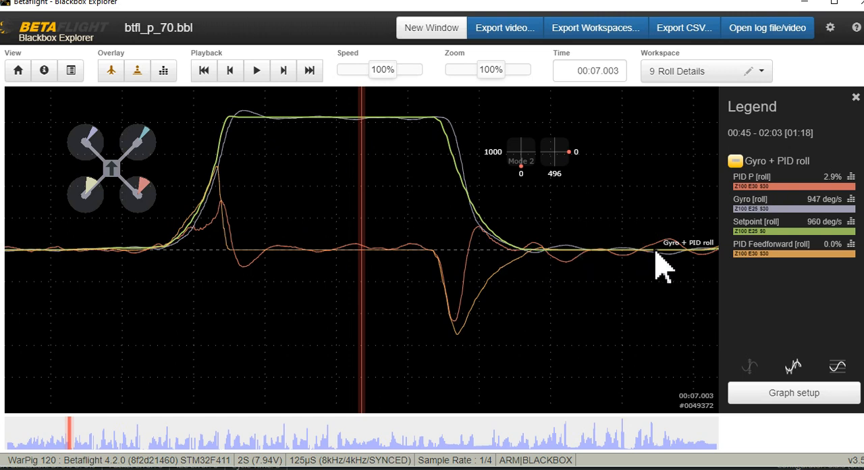
mouse_move(574, 267)
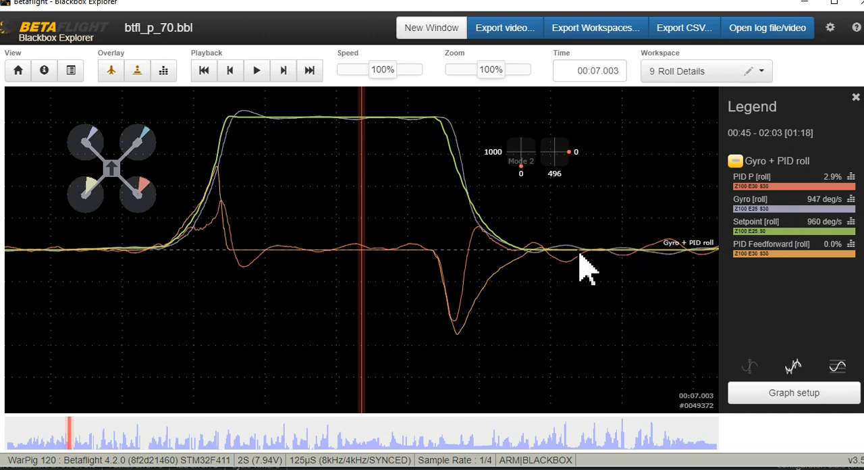
mouse_move(582, 264)
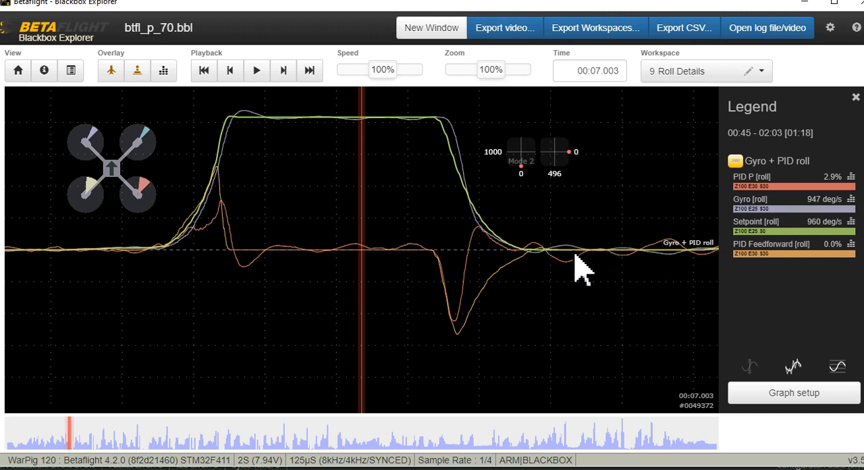
mouse_move(595, 263)
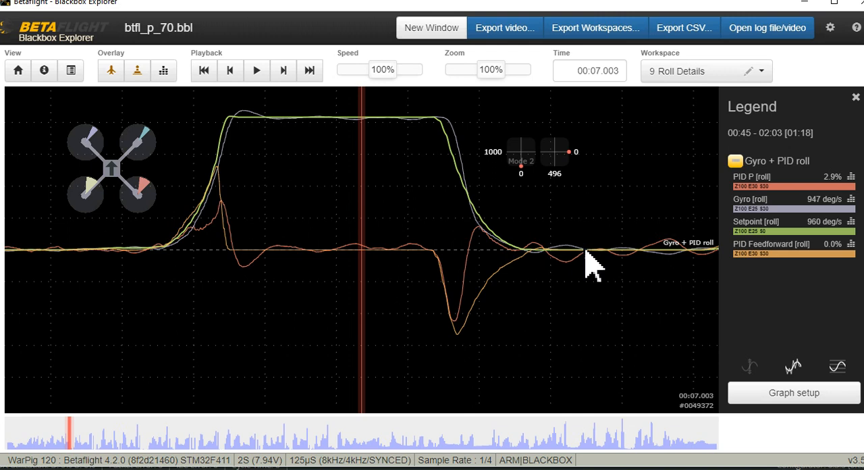
mouse_move(763, 230)
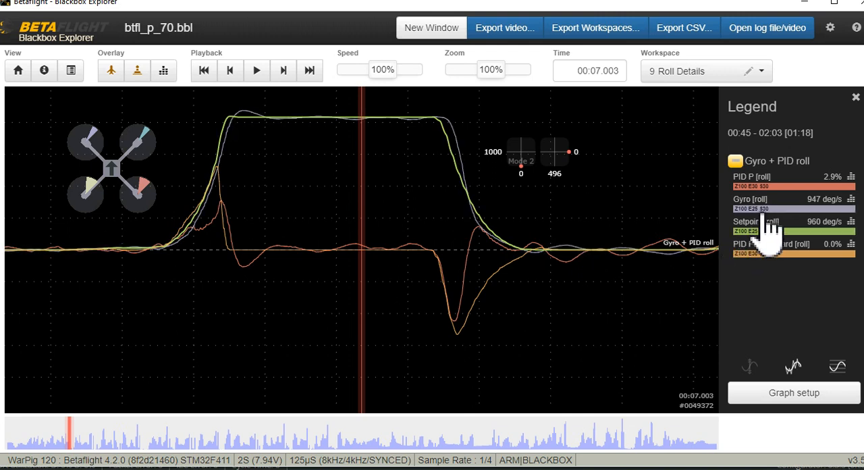
mouse_move(597, 260)
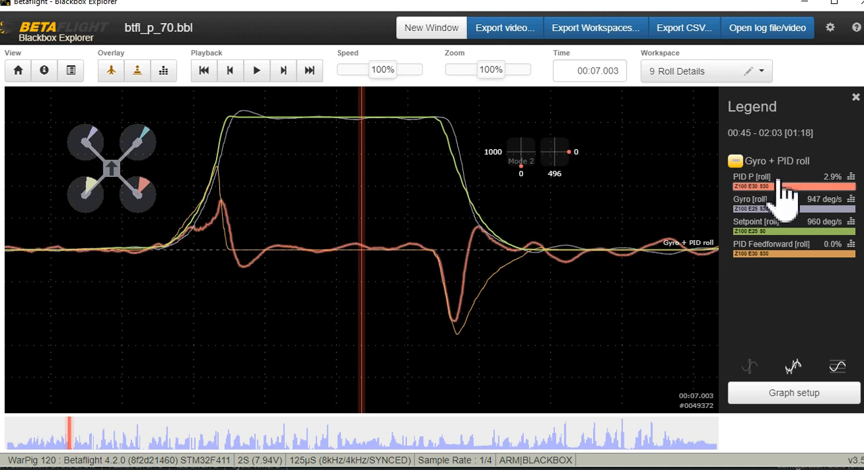
mouse_move(780, 202)
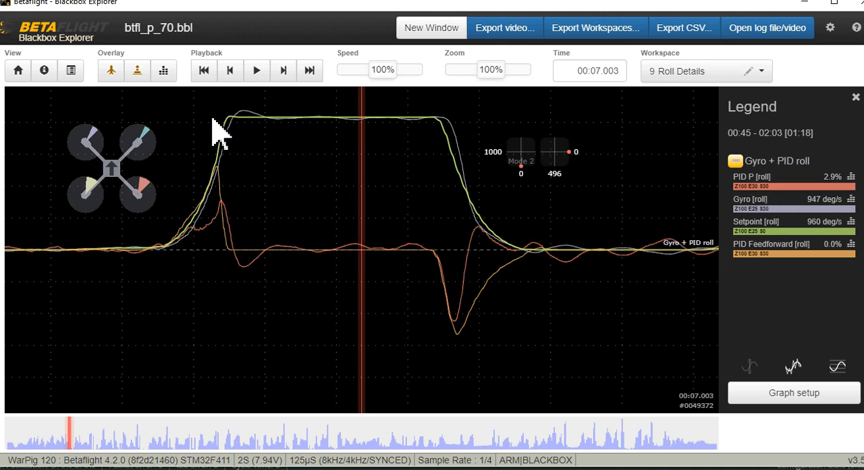
mouse_move(337, 297)
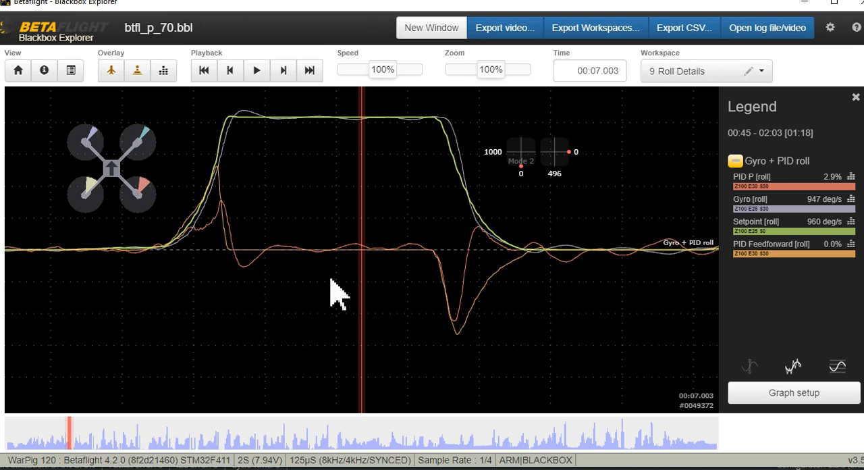
mouse_move(351, 322)
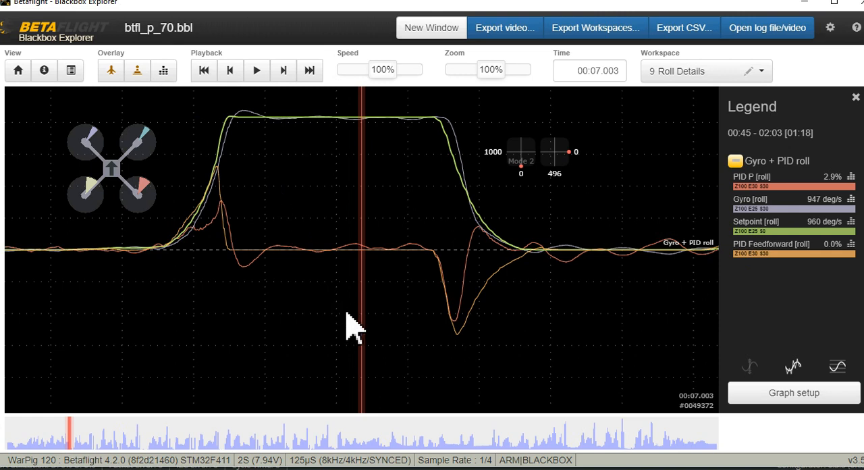
mouse_move(379, 196)
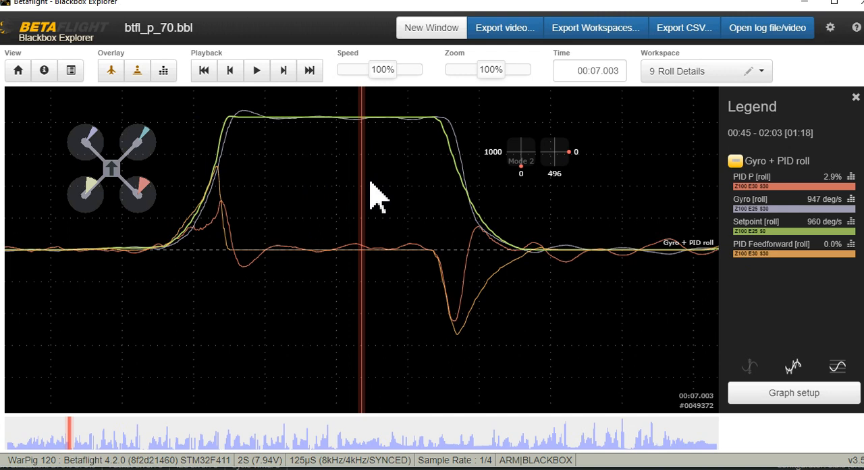
mouse_move(327, 214)
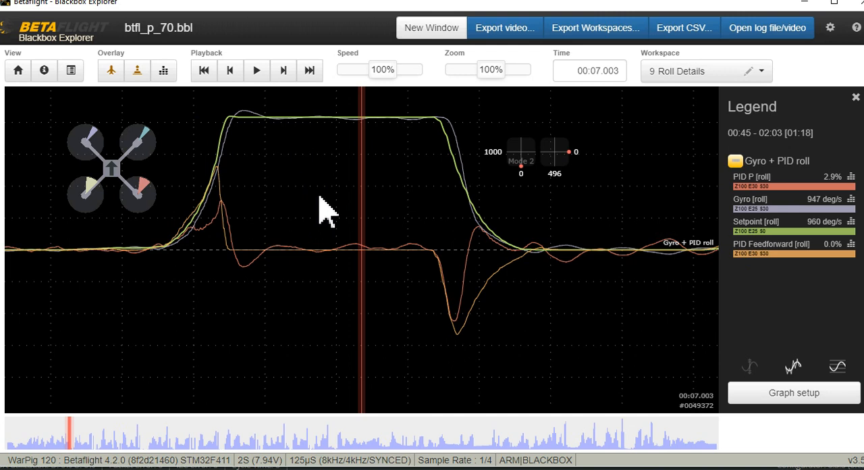
mouse_move(403, 300)
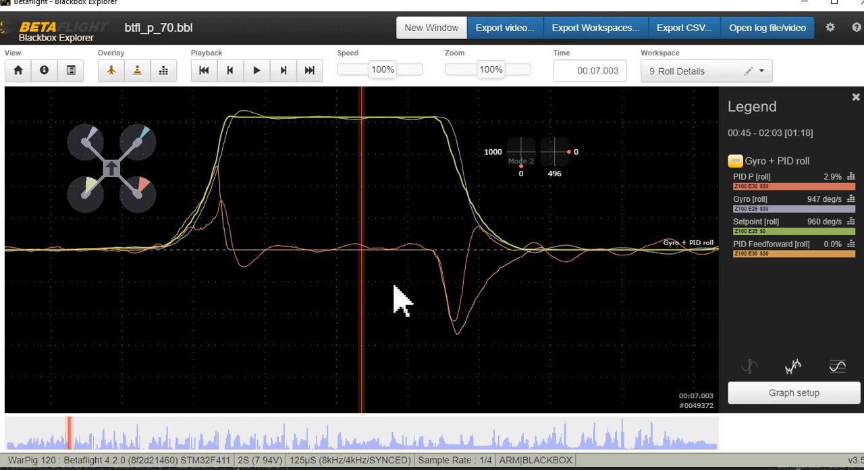
mouse_move(489, 345)
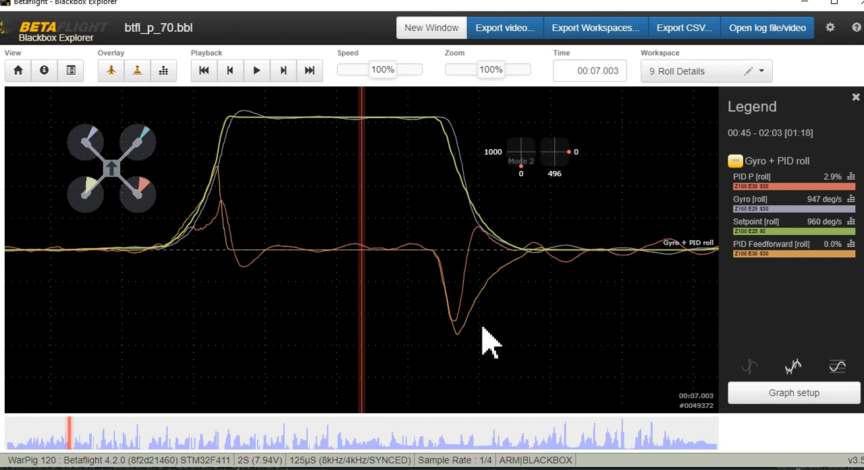
mouse_move(314, 321)
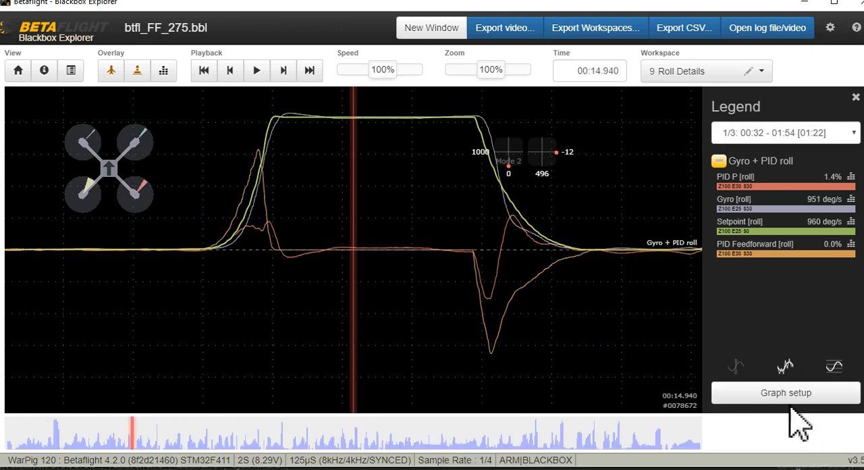
mouse_move(264, 202)
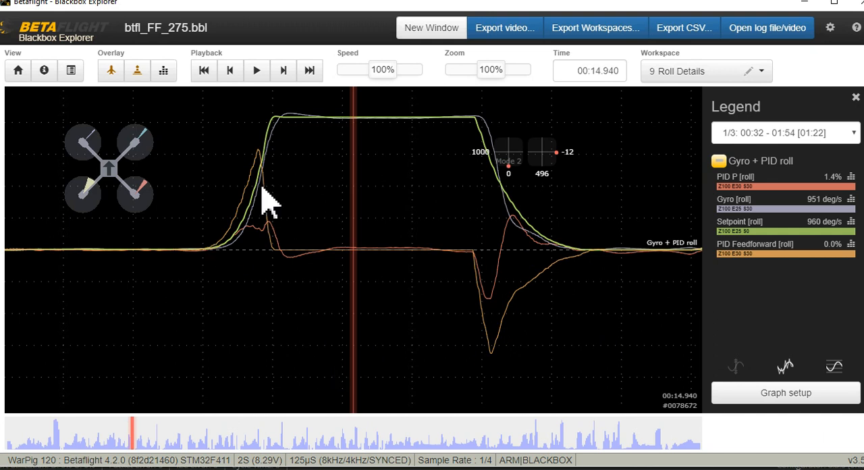
mouse_move(345, 237)
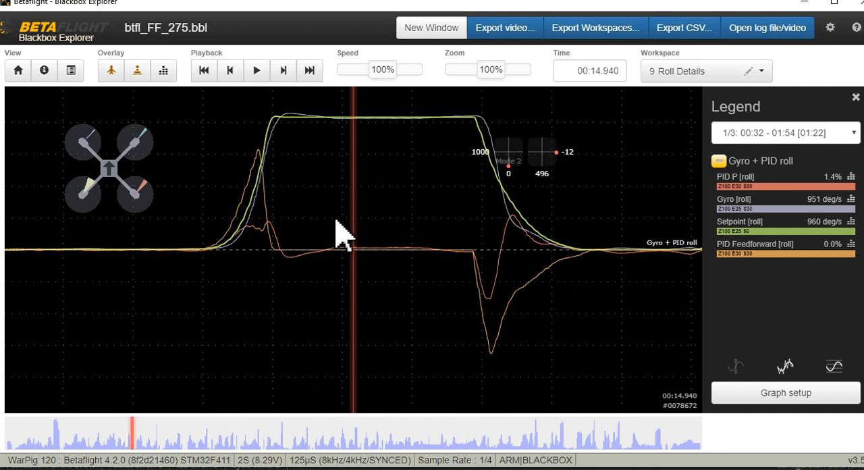
mouse_move(192, 57)
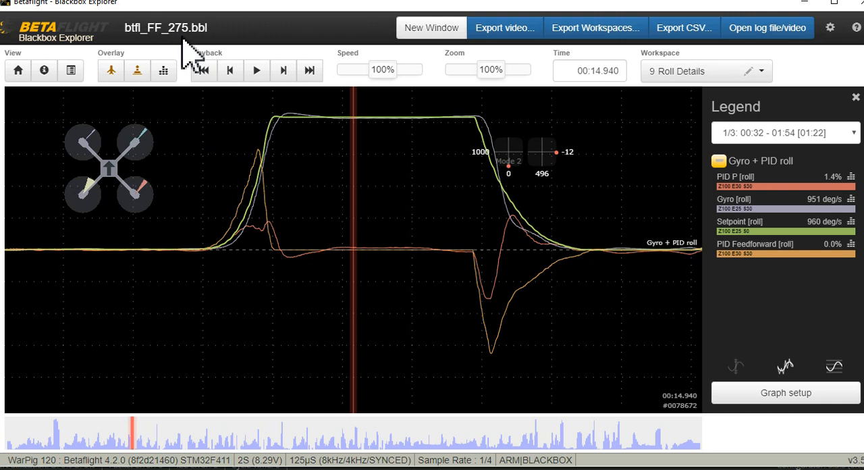
mouse_move(278, 246)
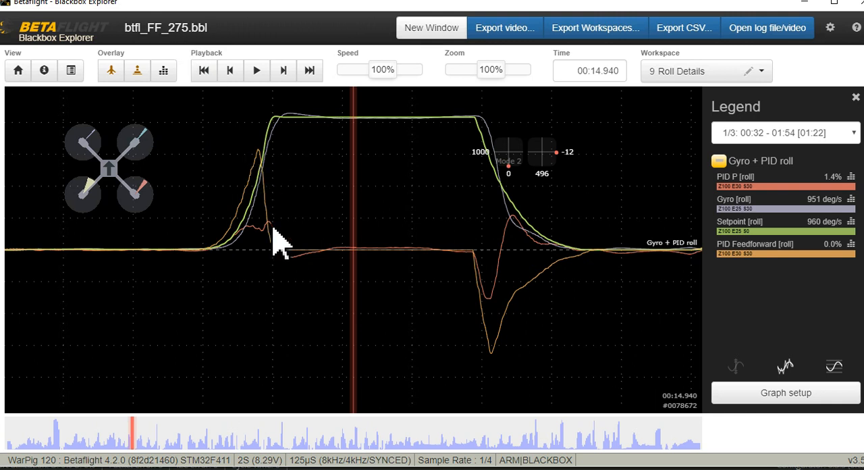
mouse_move(337, 205)
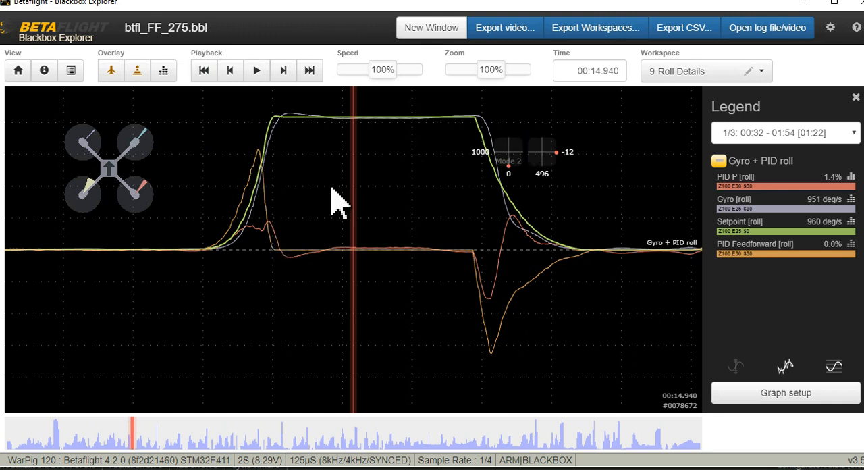
mouse_move(268, 189)
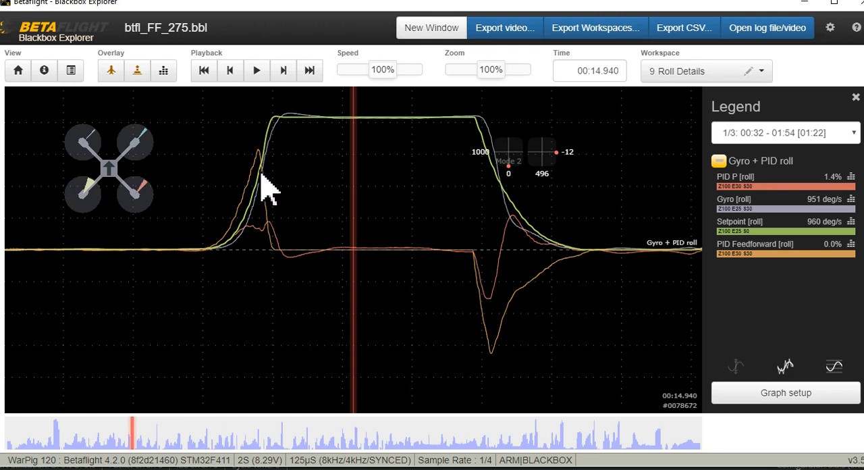
mouse_move(262, 169)
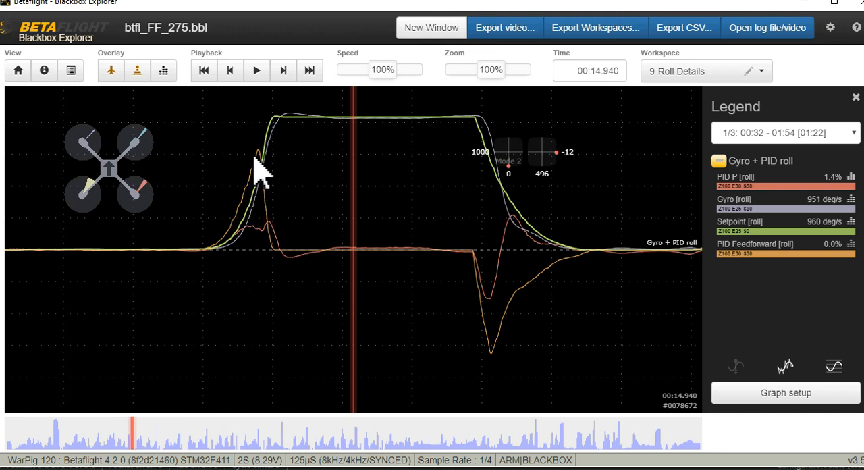
mouse_move(597, 254)
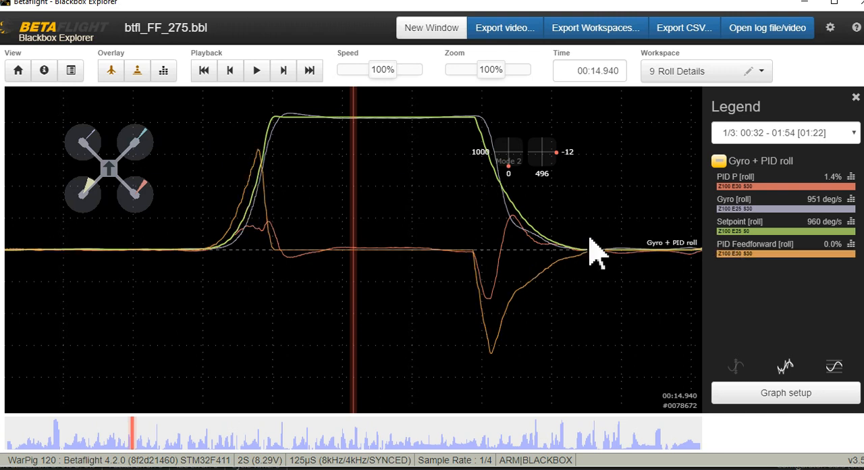
mouse_move(267, 176)
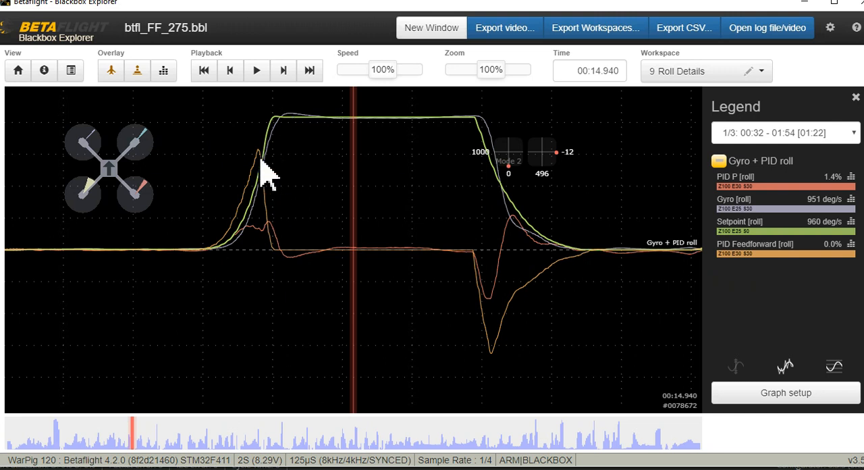
mouse_move(273, 200)
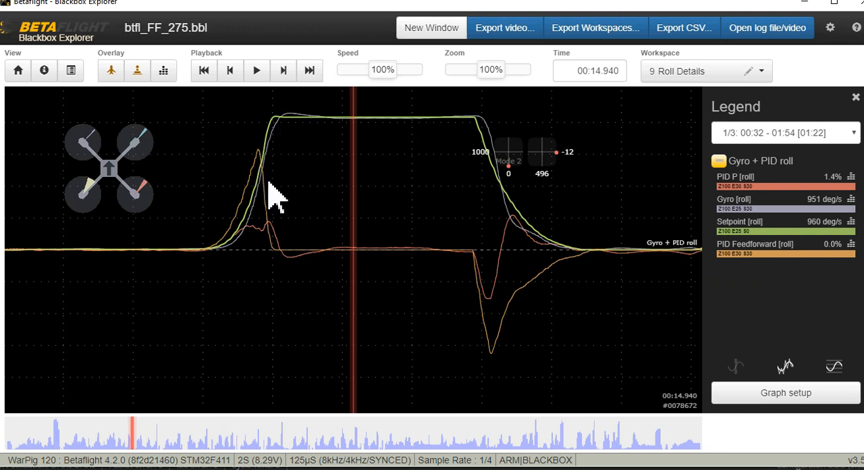
mouse_move(284, 214)
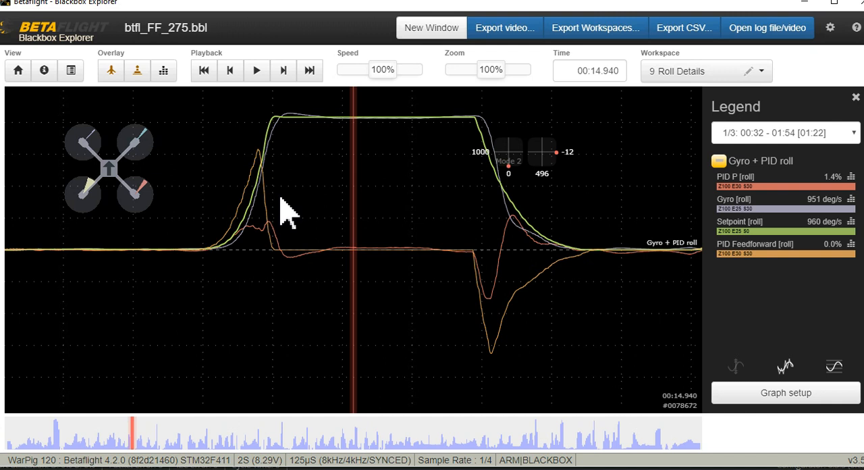
mouse_move(308, 189)
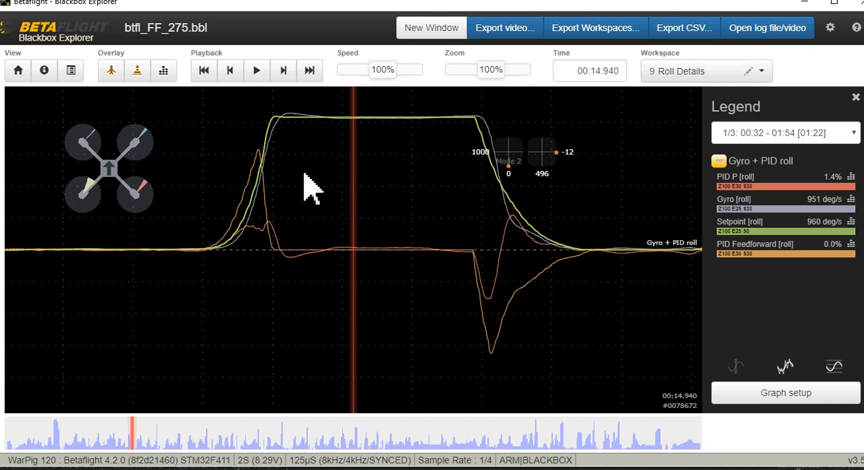
mouse_move(317, 169)
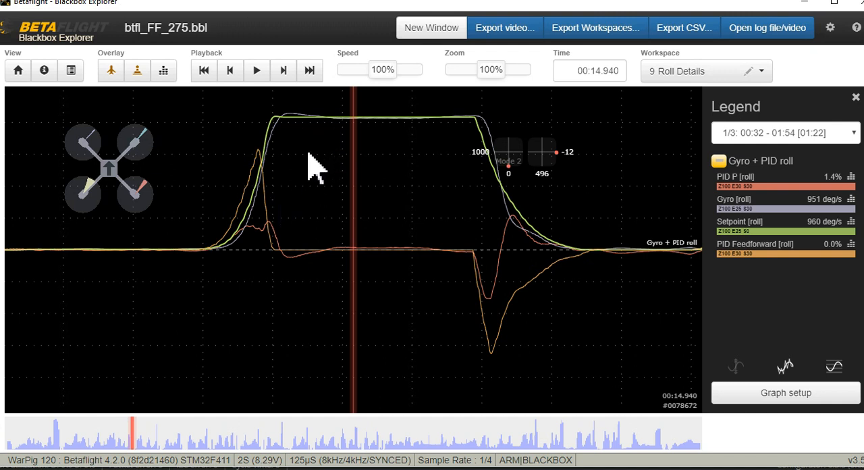
mouse_move(262, 148)
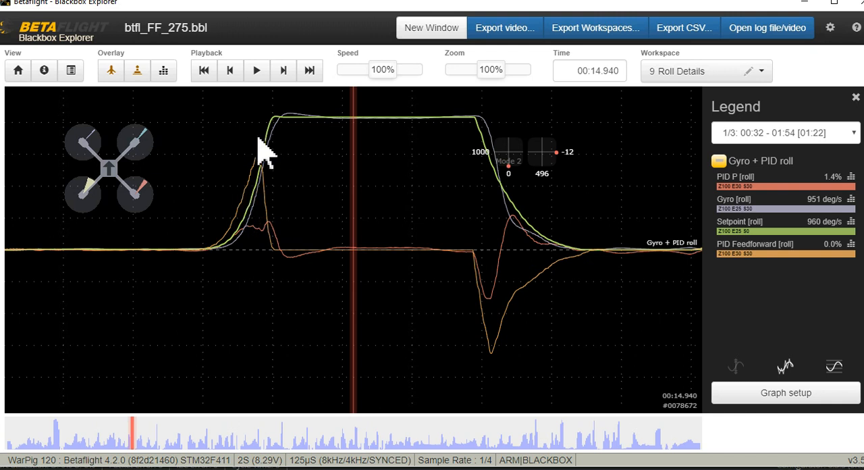
mouse_move(451, 276)
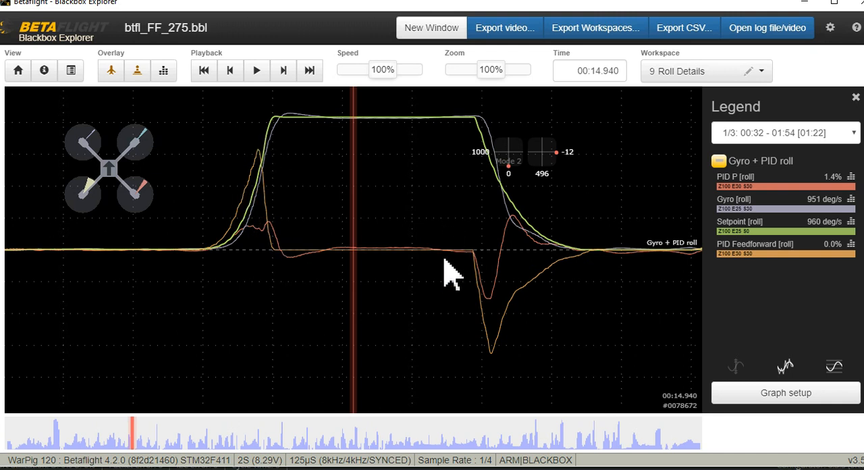
mouse_move(385, 263)
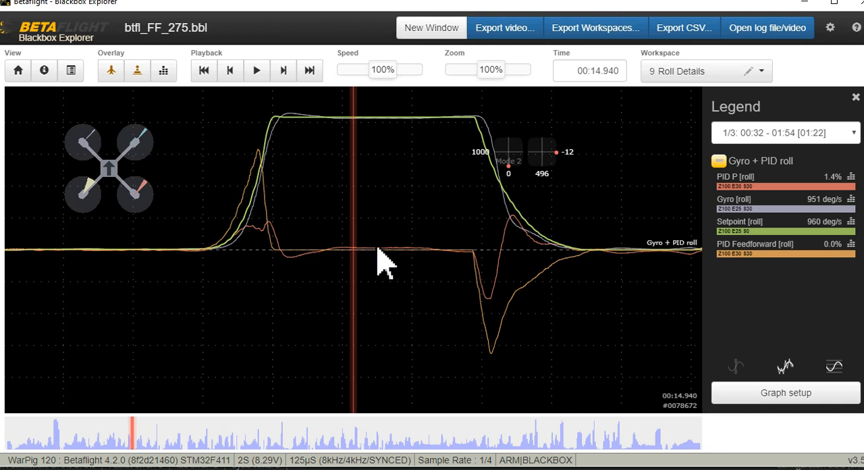
mouse_move(363, 186)
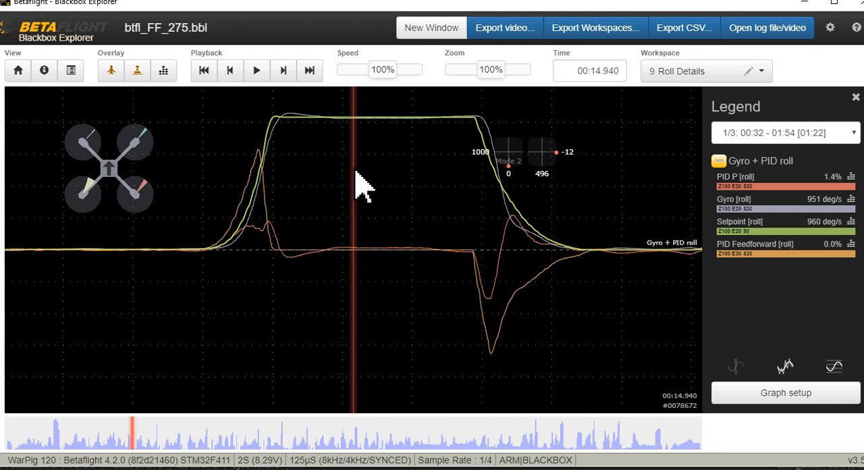
mouse_move(476, 162)
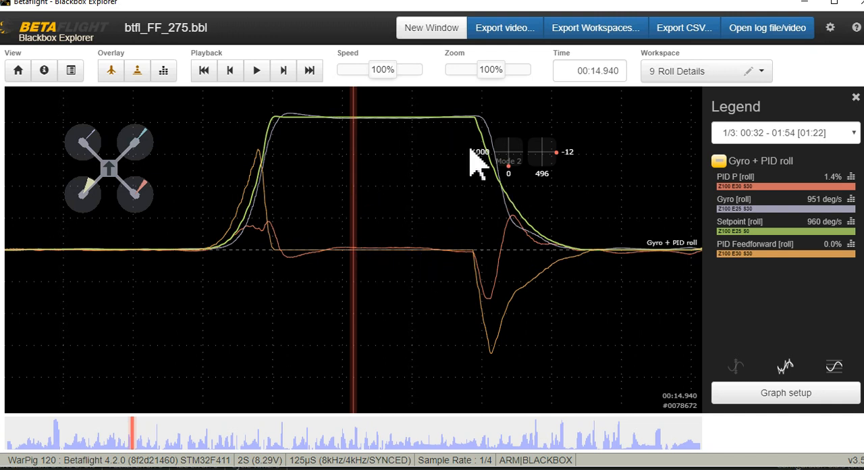
mouse_move(435, 216)
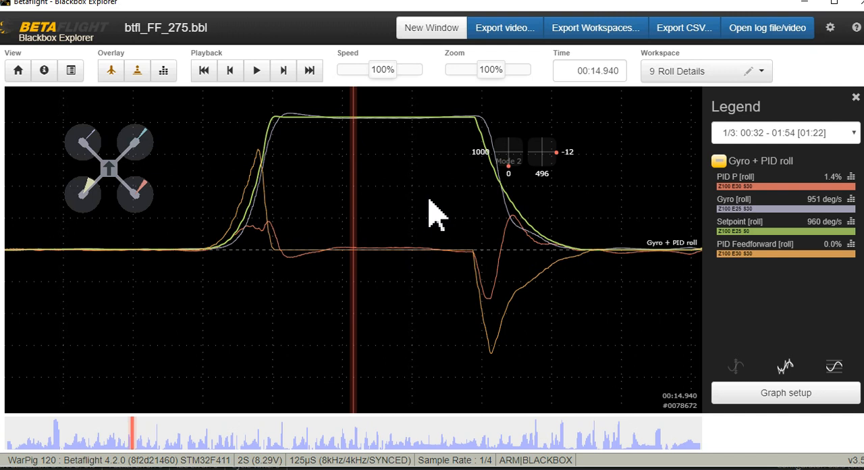
mouse_move(141, 462)
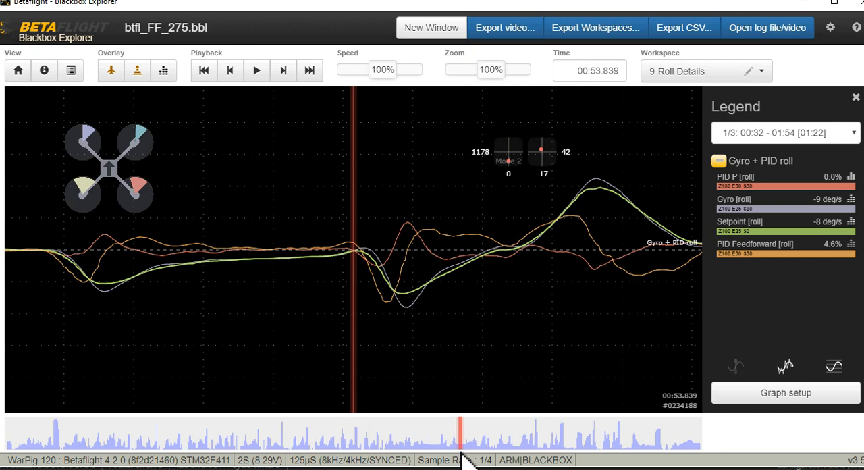
mouse_move(470, 459)
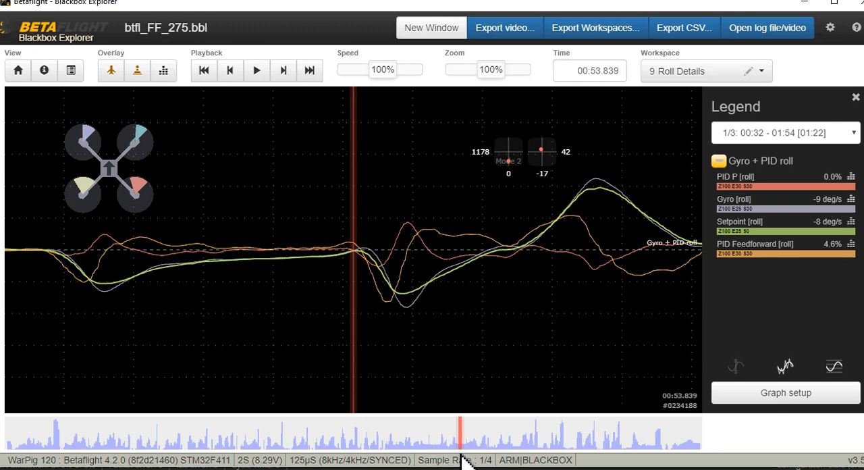
Step: Seek btfl_FF_275.bbl to about 00:54.780, a calmer moment with only small roll traces
drag(462, 446, 466, 445)
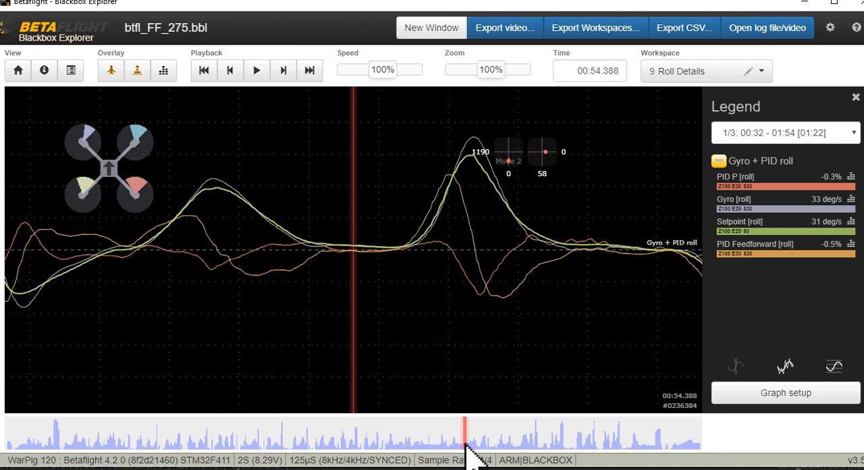
mouse_move(464, 270)
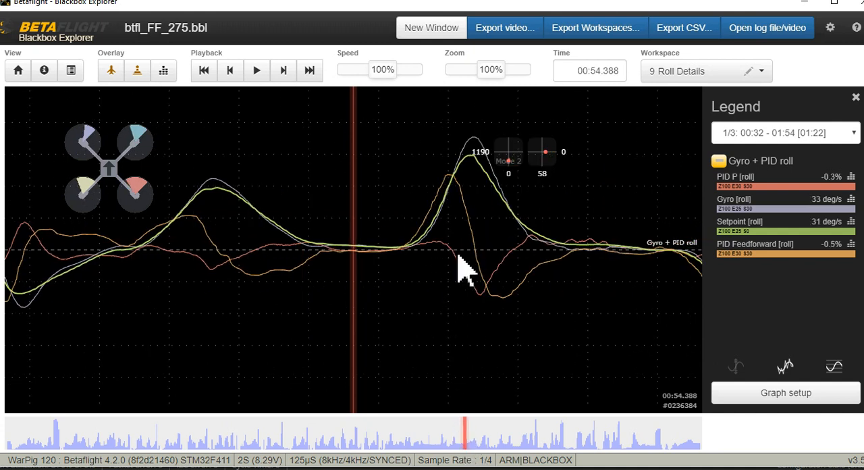
mouse_move(449, 230)
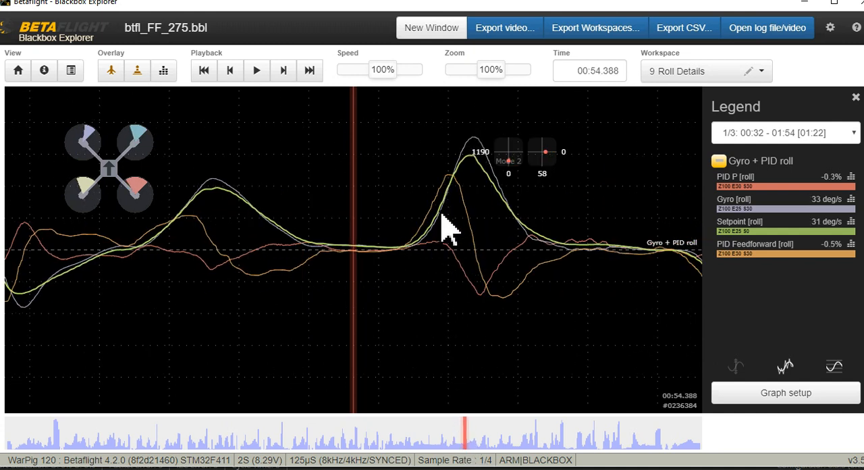
mouse_move(524, 223)
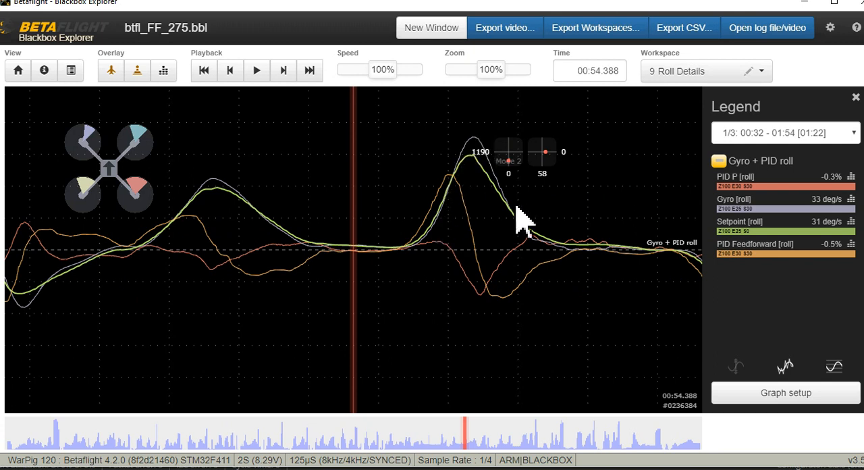
mouse_move(480, 178)
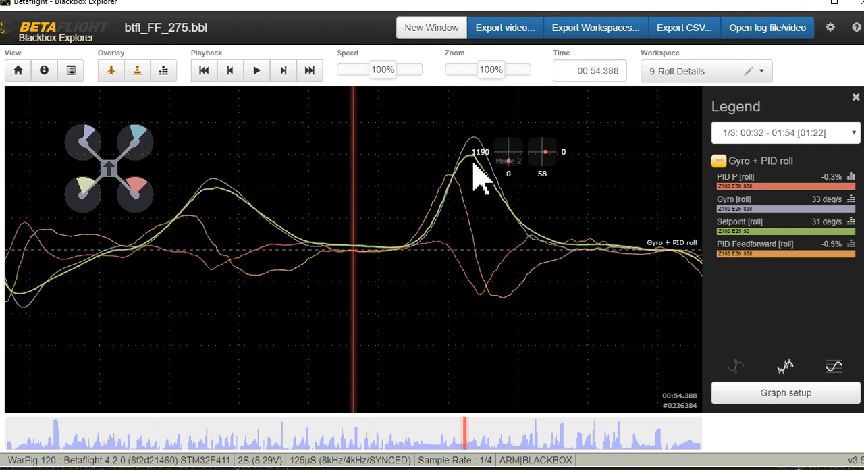
mouse_move(466, 189)
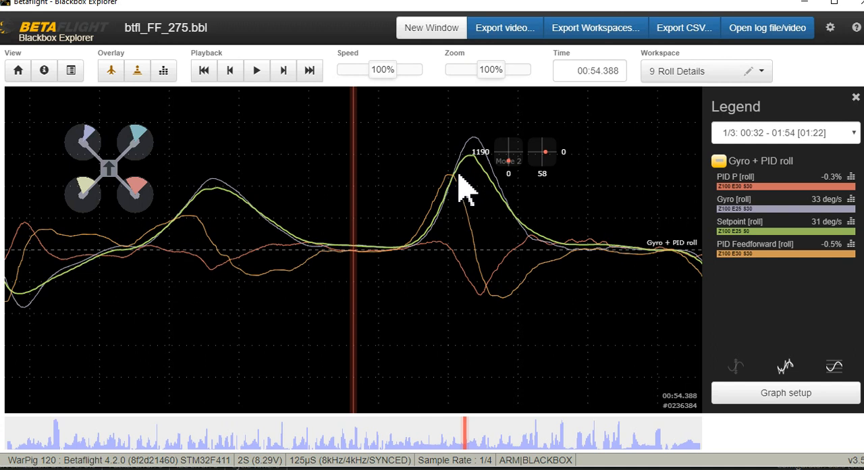
mouse_move(476, 152)
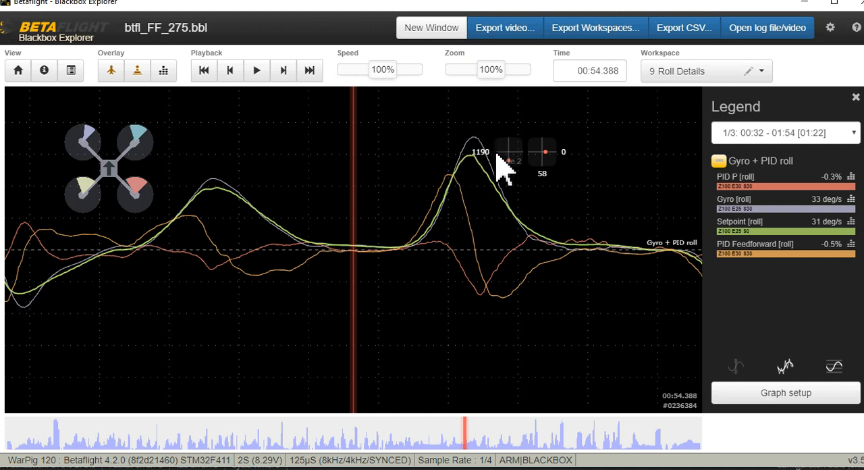
mouse_move(547, 273)
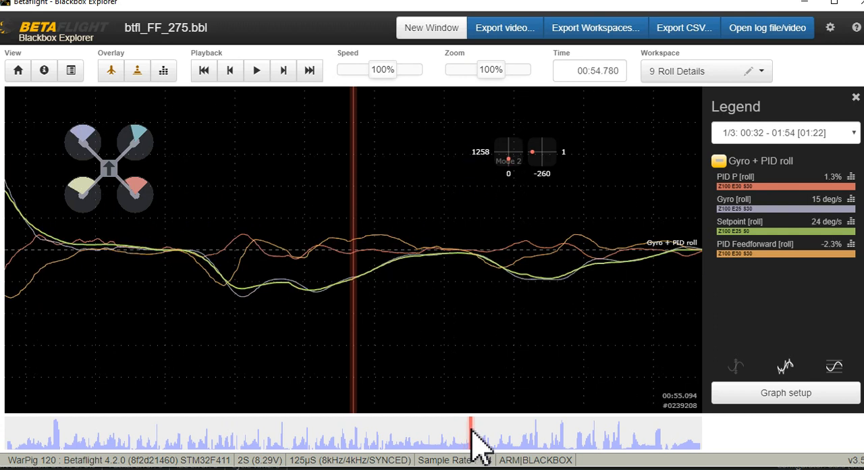
Step: Seek to the sharp roll spike at 00:54.545 where feedforward reaches 33.2%
click(459, 435)
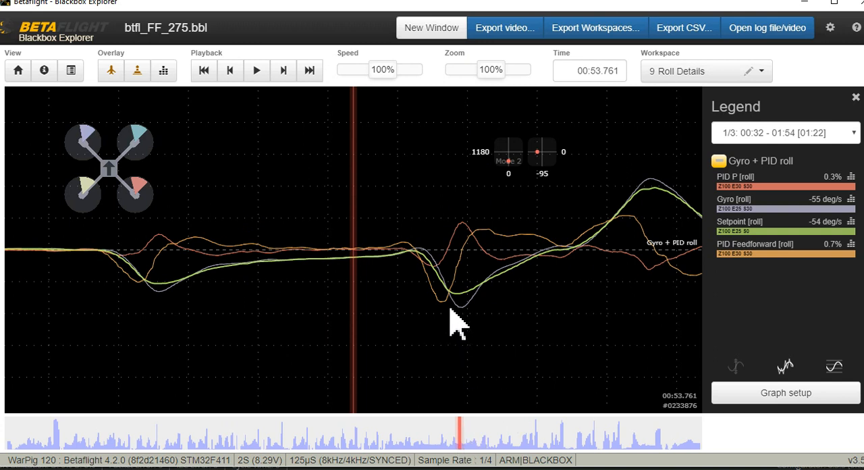
mouse_move(493, 284)
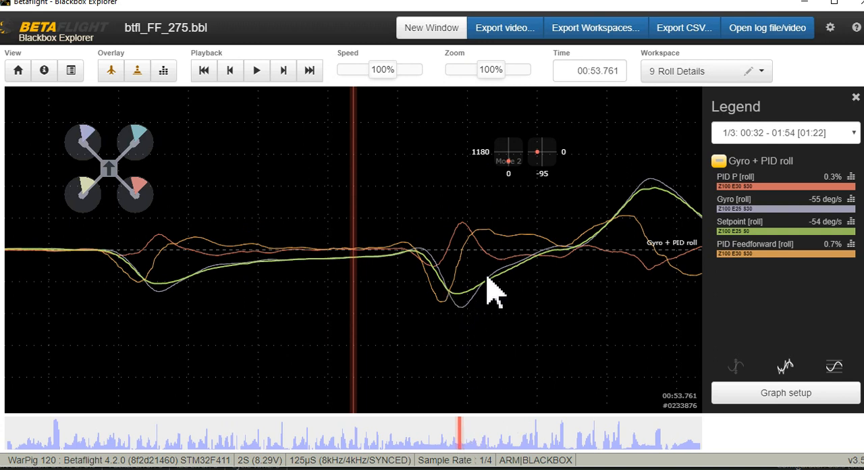
mouse_move(443, 422)
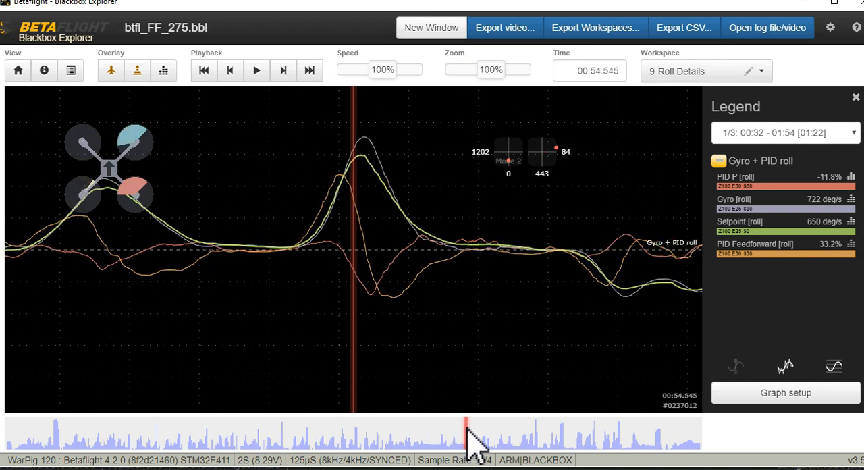
mouse_move(537, 378)
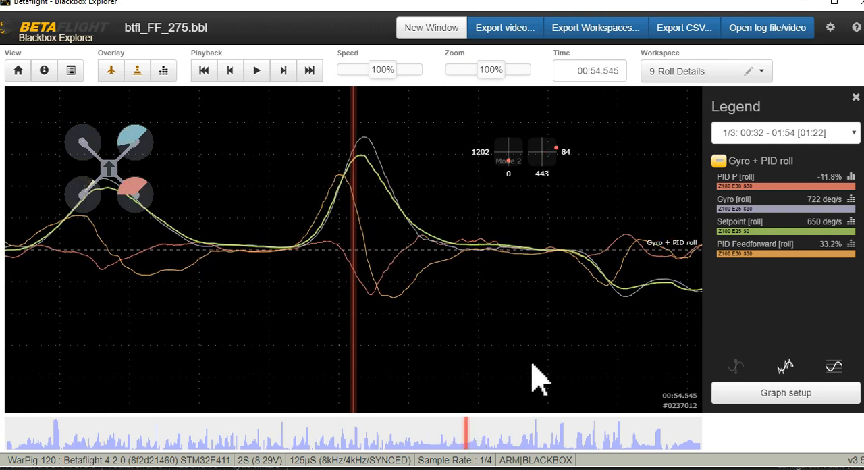
mouse_move(375, 192)
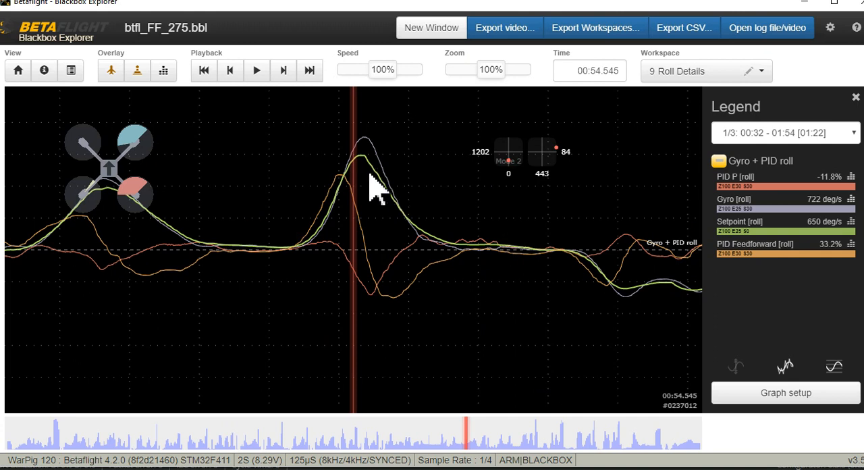
mouse_move(480, 328)
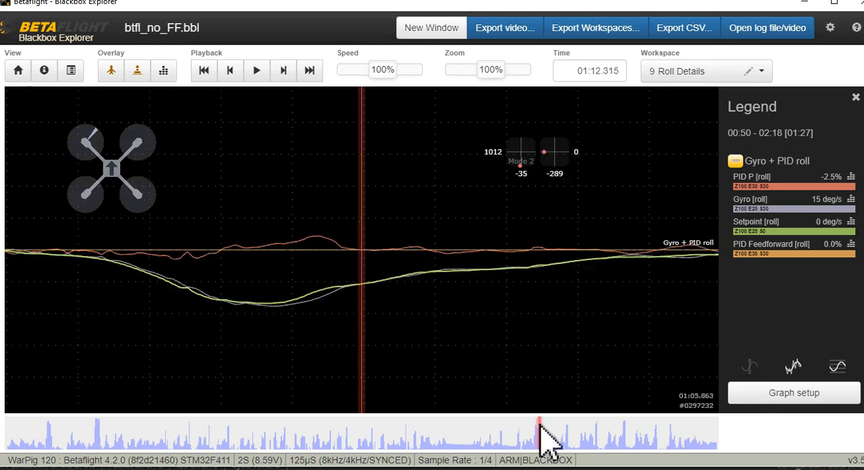
Step: Seek btfl_no_FF.bbl to the sustained roll at 00:20.131, setpoint around 960 deg/s
click(95, 435)
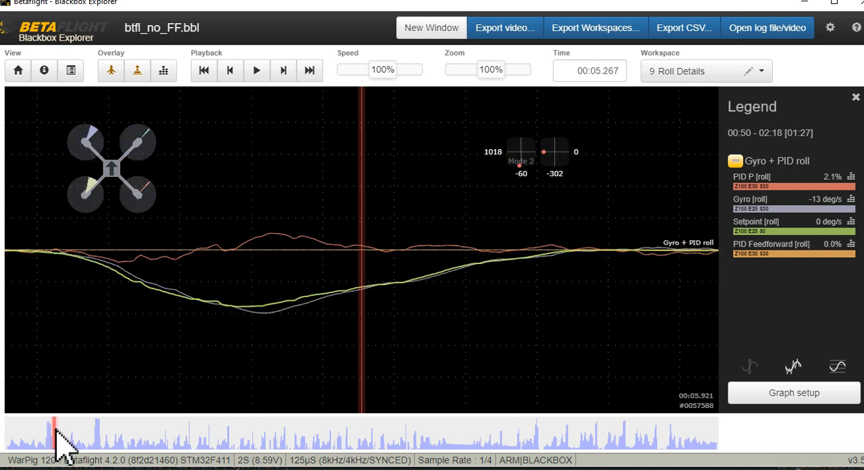
drag(54, 443, 94, 443)
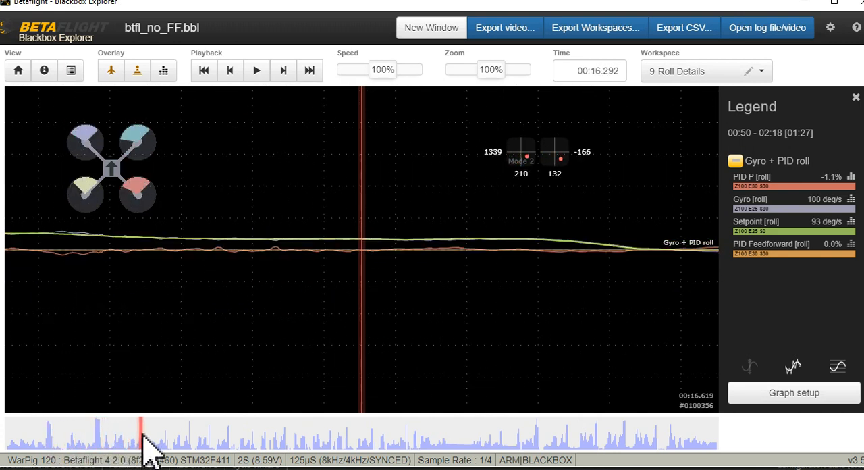
drag(141, 432, 173, 432)
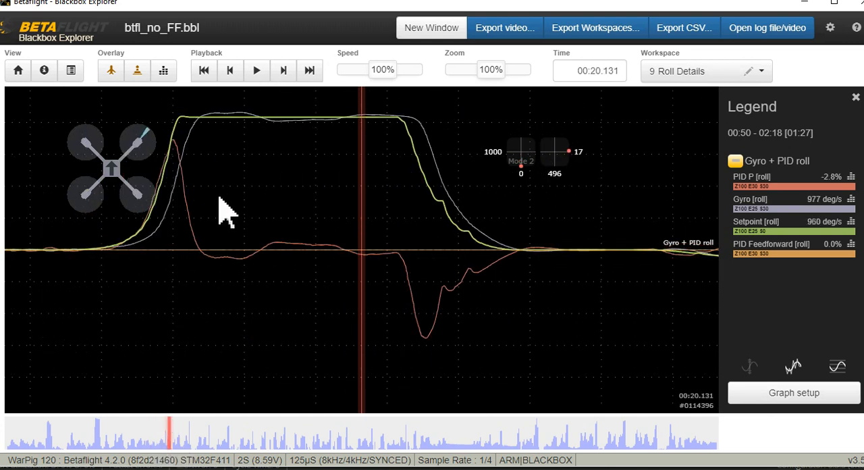
mouse_move(227, 160)
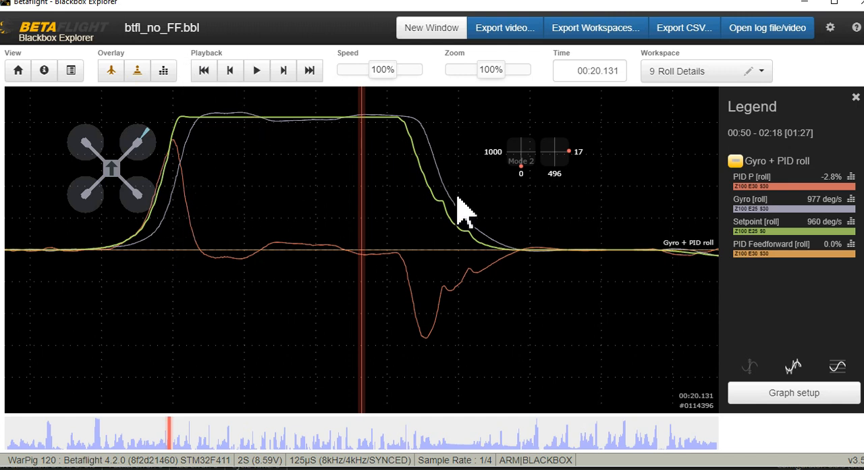
mouse_move(284, 243)
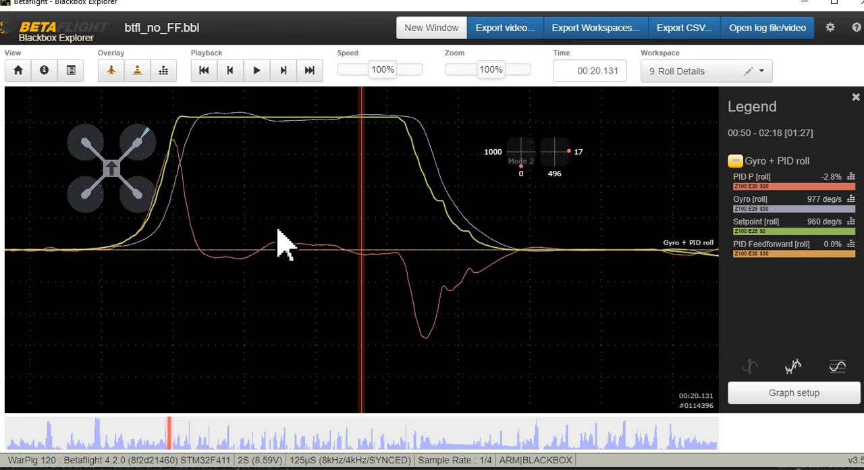
mouse_move(365, 216)
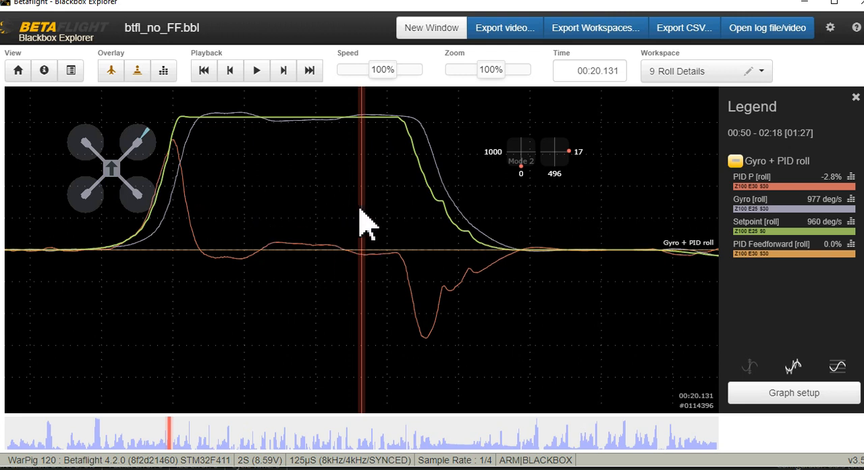
mouse_move(395, 216)
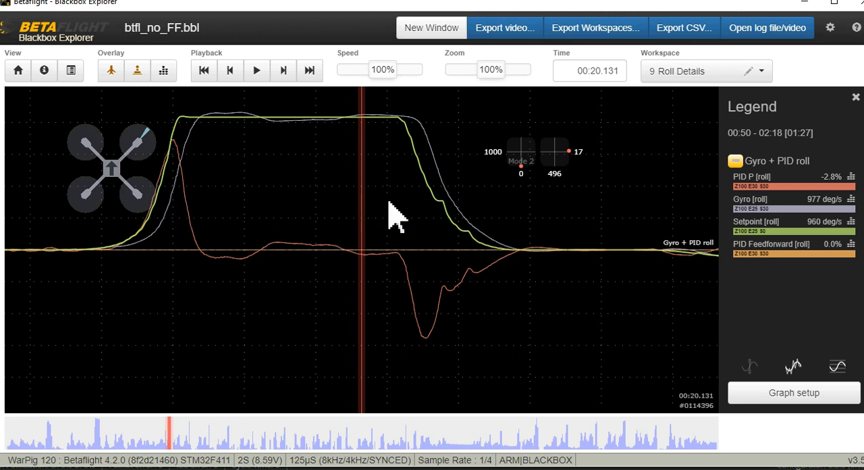
mouse_move(182, 446)
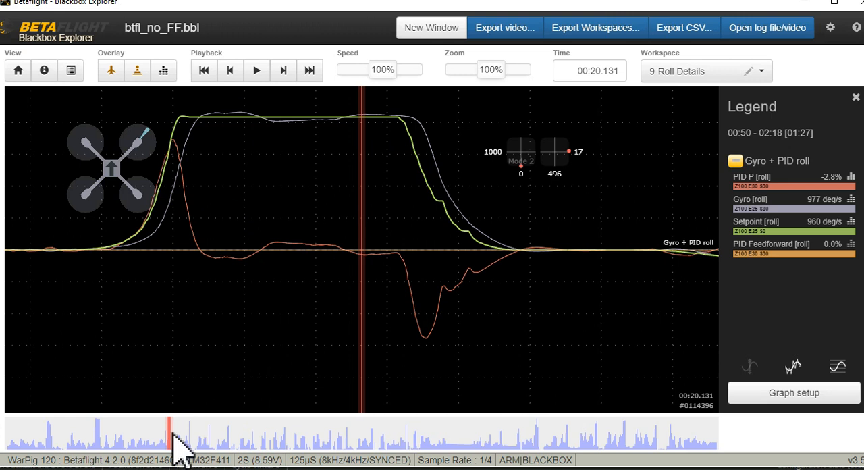
Step: Seek btfl_no_FF.bbl to the back-and-forth roll spike around 00:55.818 with zero feedforward
click(487, 432)
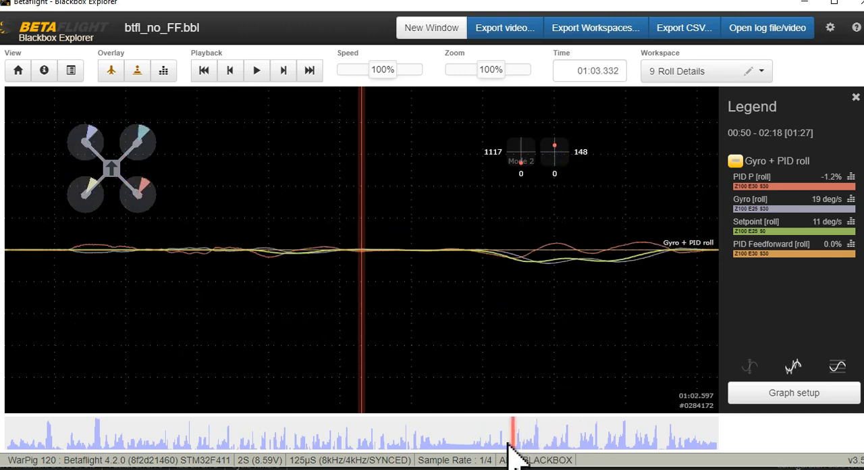
click(446, 443)
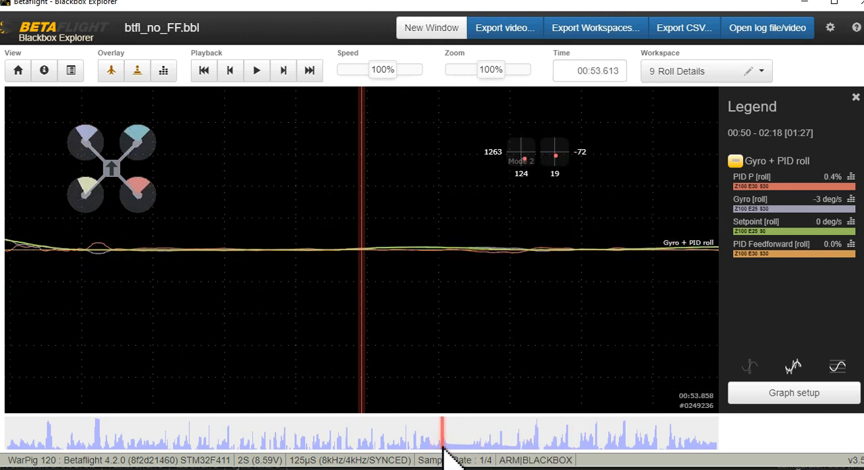
click(451, 432)
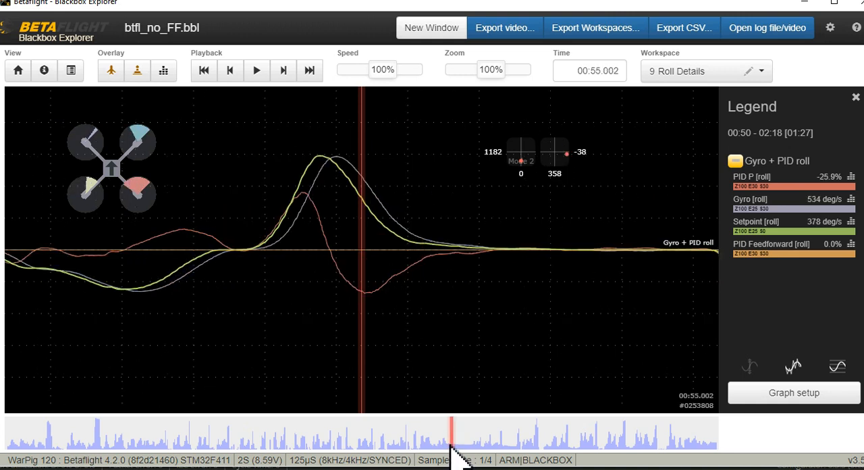
mouse_move(348, 213)
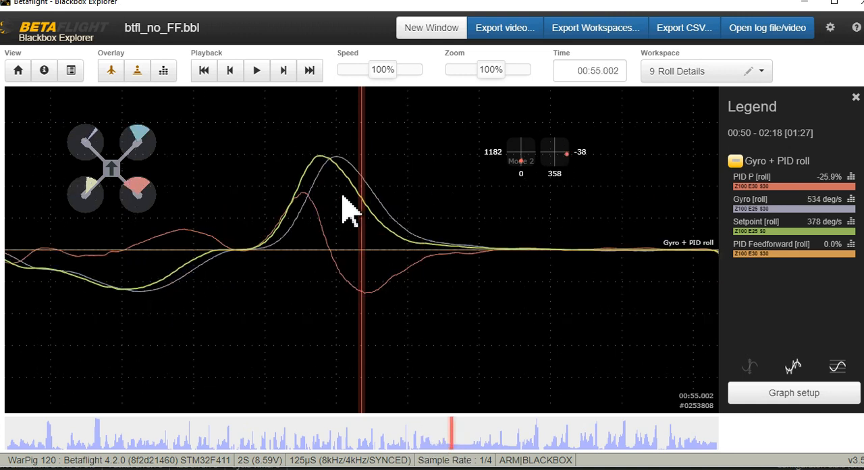
mouse_move(443, 290)
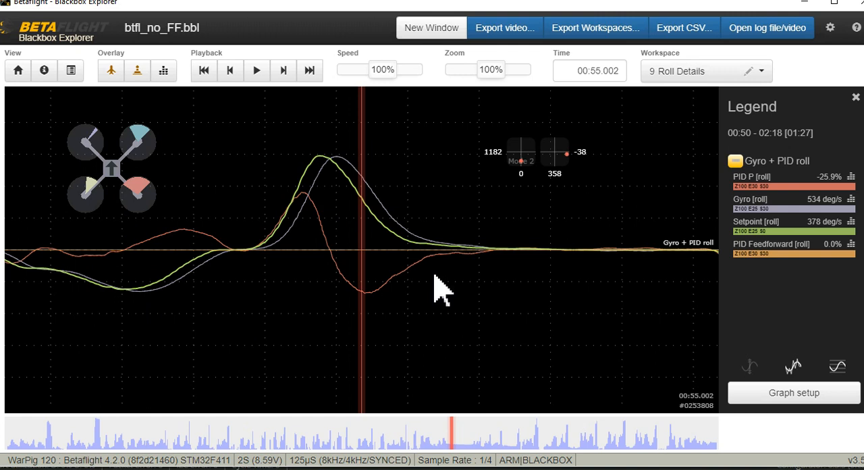
mouse_move(462, 429)
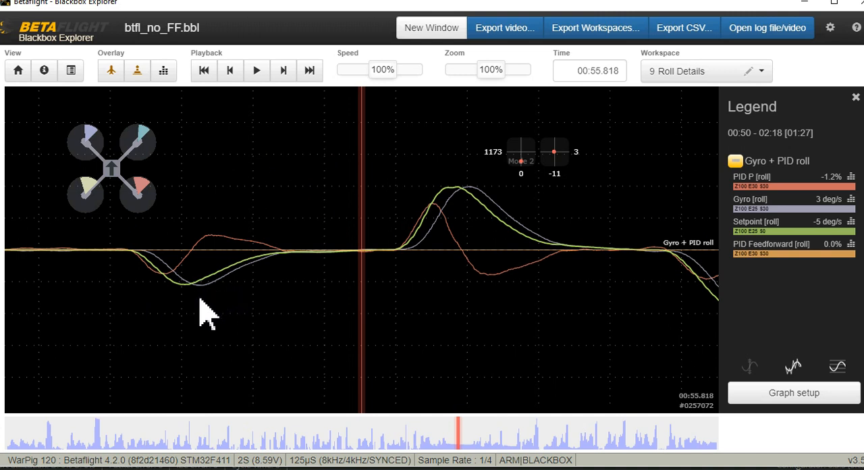
mouse_move(196, 300)
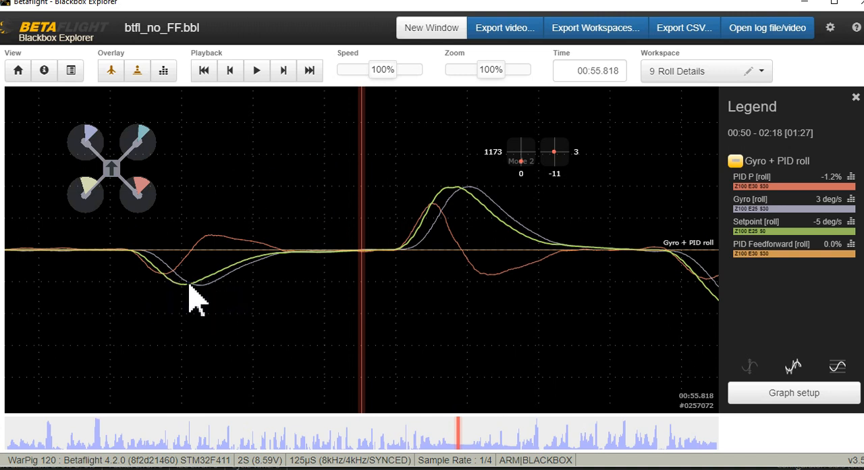
mouse_move(189, 300)
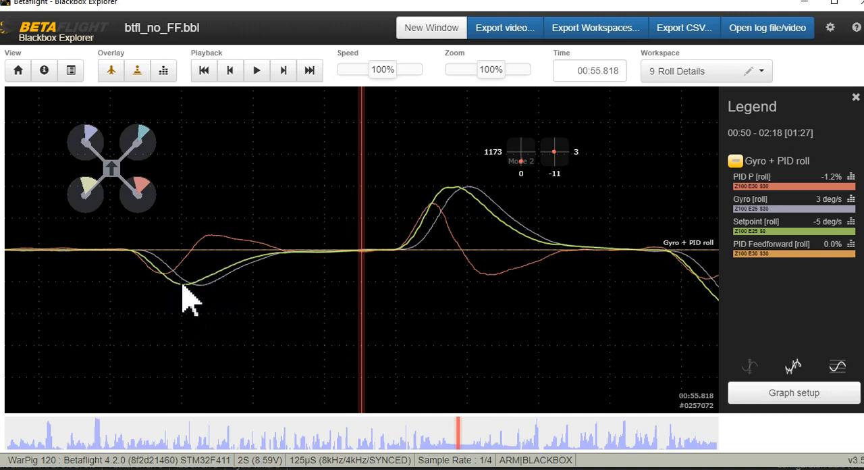
mouse_move(223, 299)
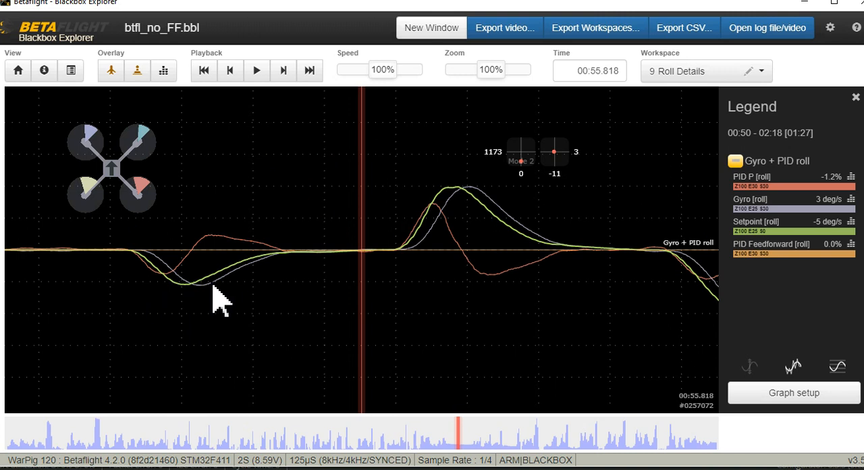
mouse_move(578, 465)
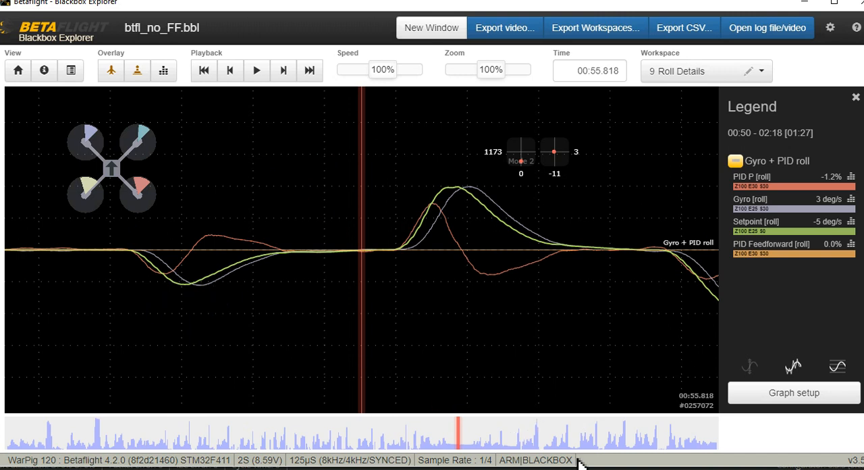